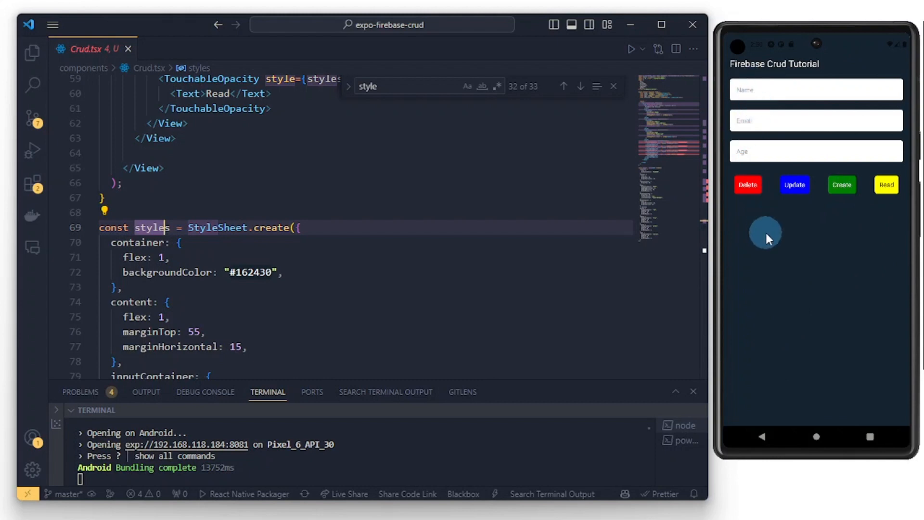
{"action": "mouse_move", "coordinate": [794, 214]}
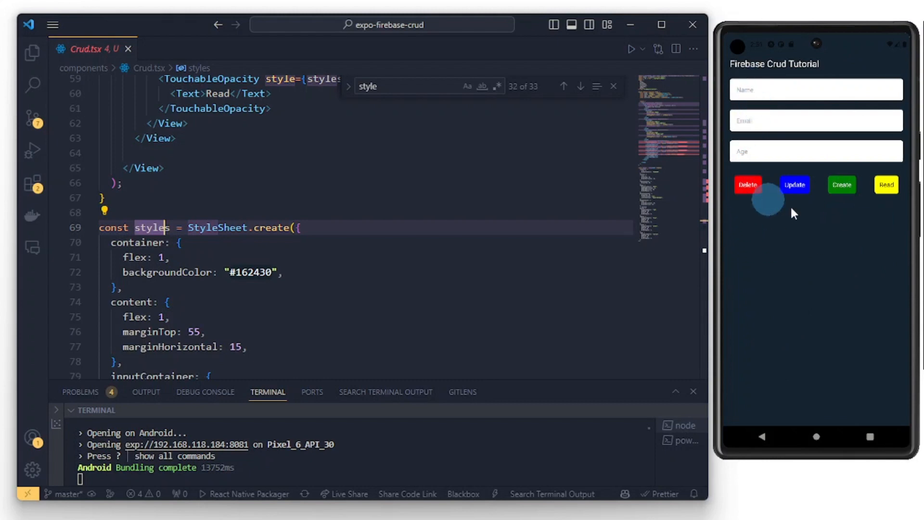
{"action": "mouse_move", "coordinate": [413, 312]}
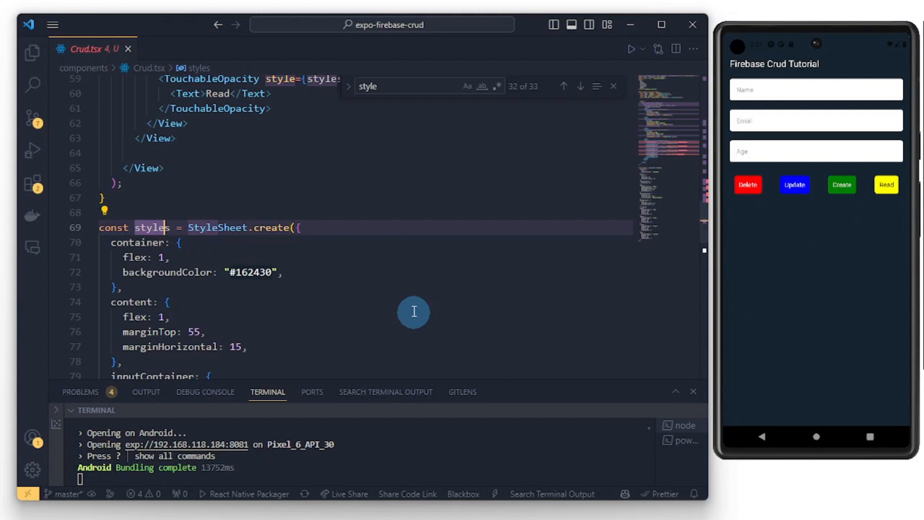
Scroll the Firestore Add data page to the 'Set a document' setDoc example.
{"action": "scroll", "scroll_direction": "up", "scroll_amount": 3}
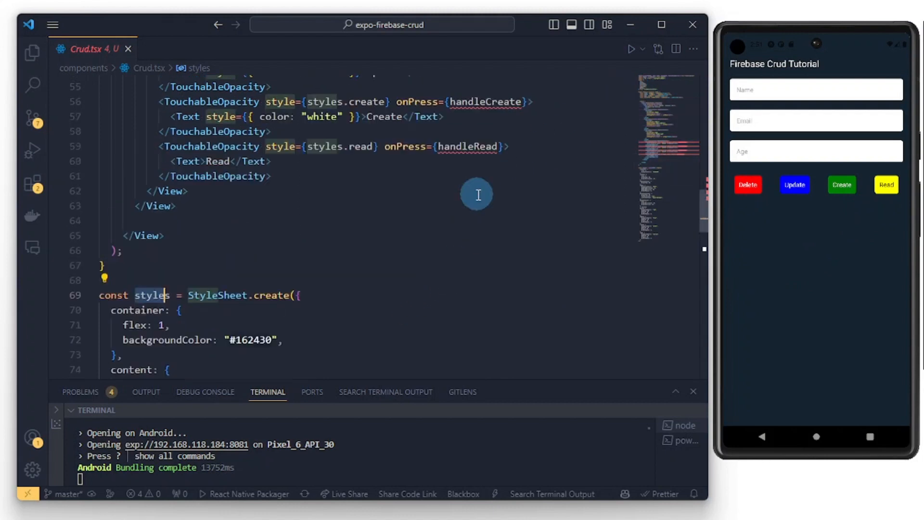
{"action": "scroll", "scroll_direction": "up", "scroll_amount": 3}
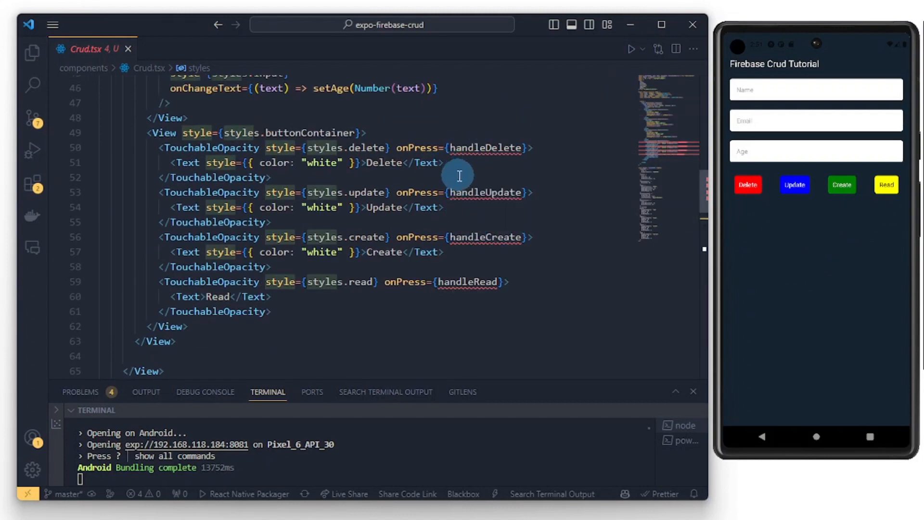
{"action": "mouse_move", "coordinate": [484, 192]}
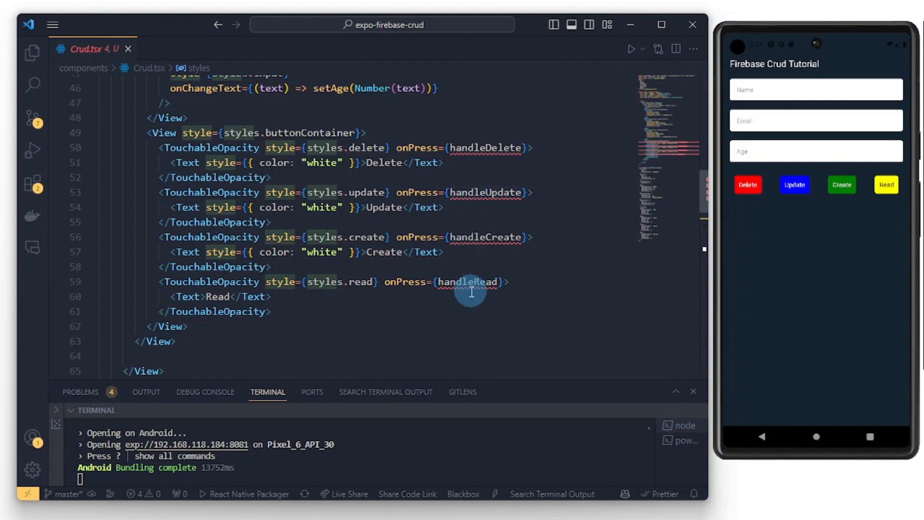
{"action": "mouse_move", "coordinate": [470, 261]}
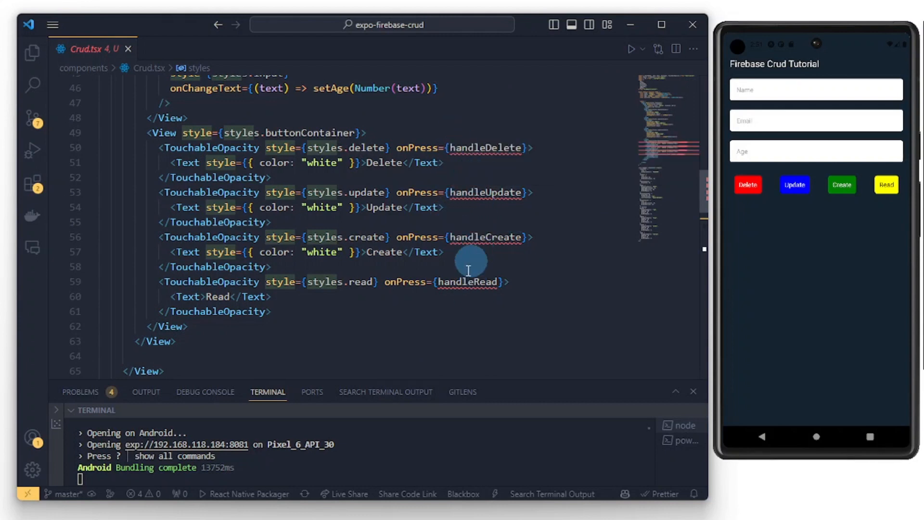
{"action": "scroll", "scroll_direction": "up", "scroll_amount": 3}
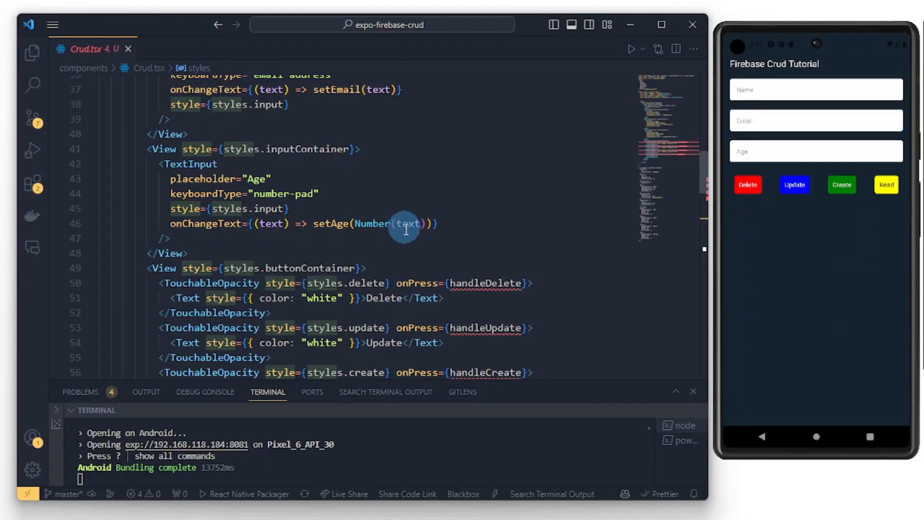
{"action": "scroll", "scroll_direction": "up", "scroll_amount": 3}
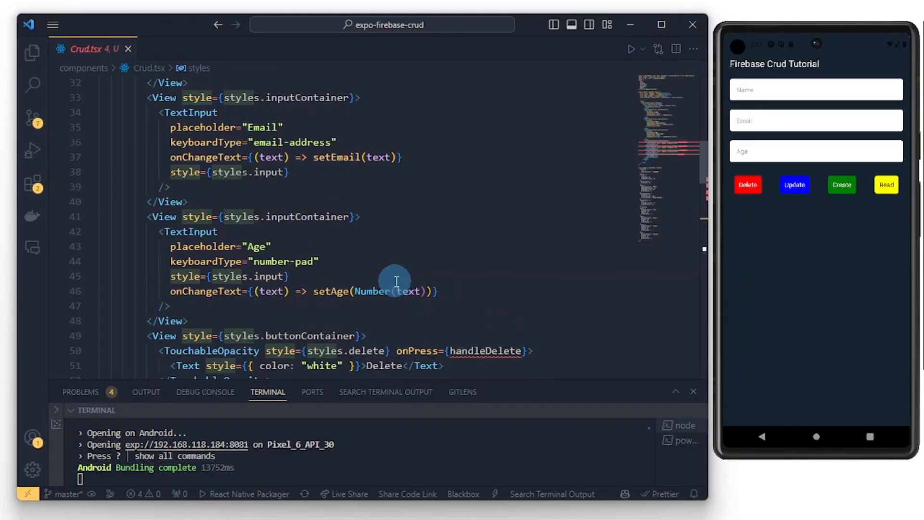
{"action": "scroll", "scroll_direction": "up", "scroll_amount": 3}
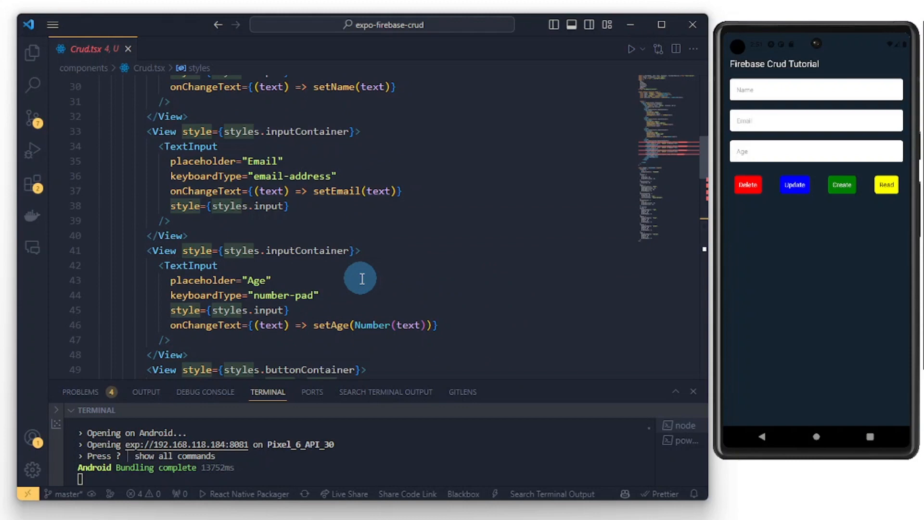
{"action": "scroll", "scroll_direction": "up", "scroll_amount": 3}
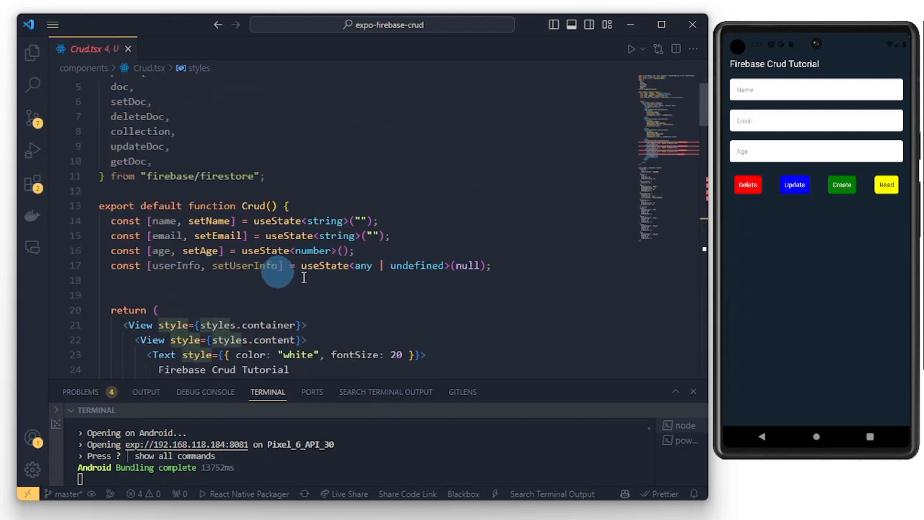
{"action": "scroll", "scroll_direction": "up", "scroll_amount": 3}
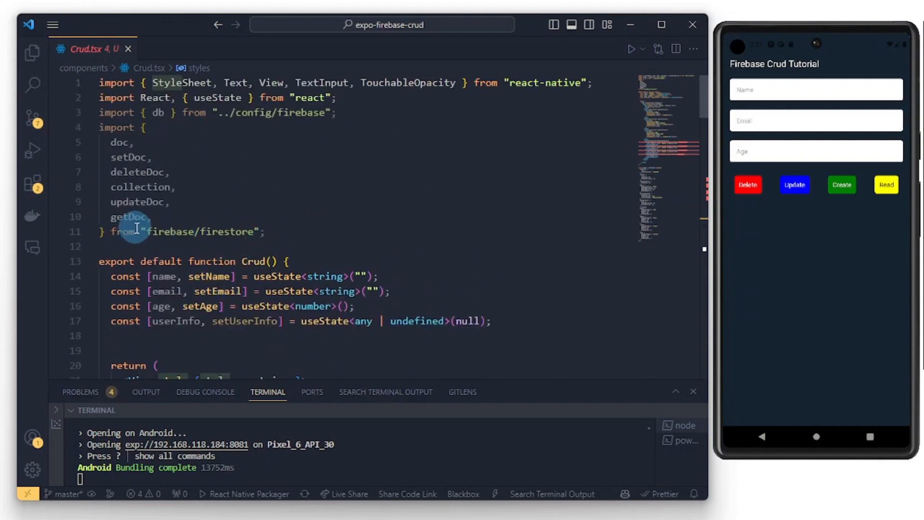
{"action": "mouse_move", "coordinate": [155, 208]}
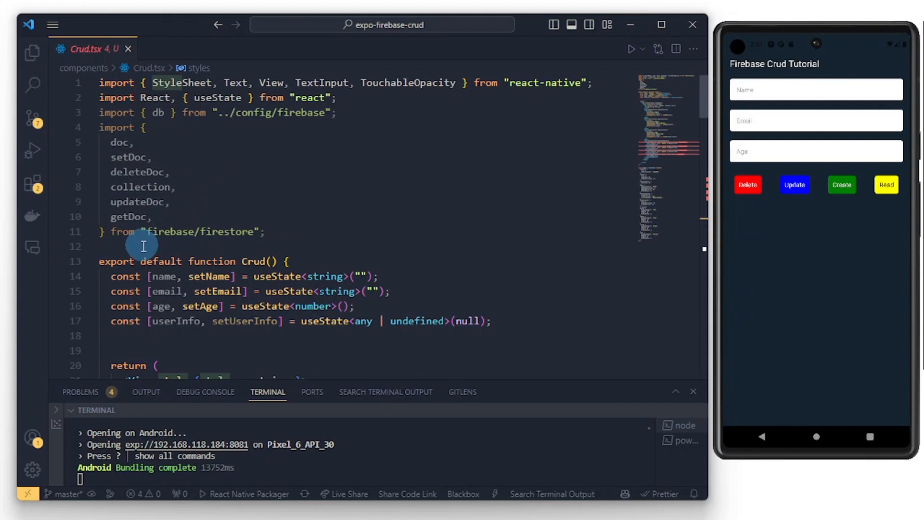
{"action": "mouse_move", "coordinate": [317, 151]}
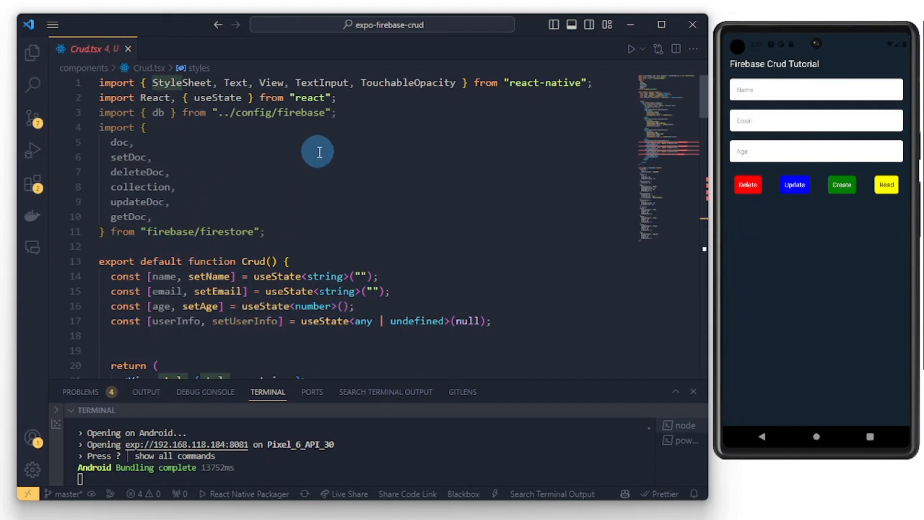
{"action": "mouse_move", "coordinate": [306, 434]}
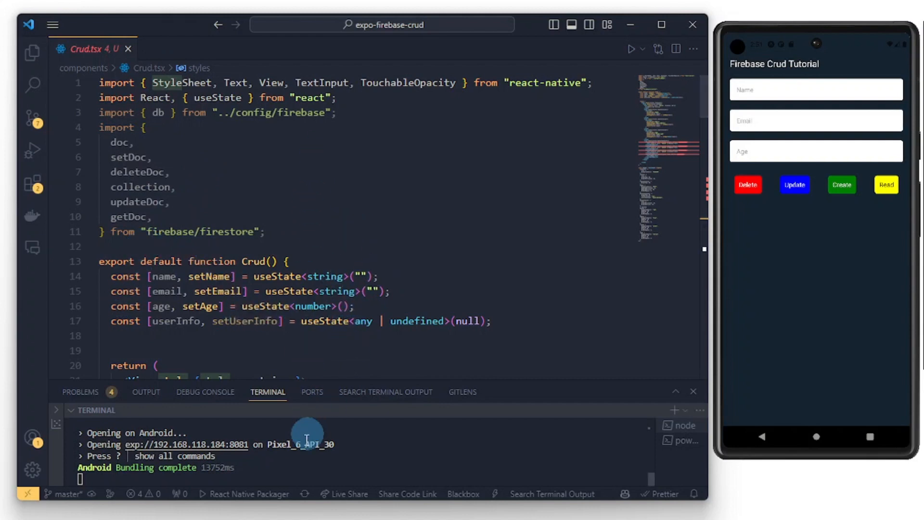
{"action": "mouse_move", "coordinate": [259, 503]}
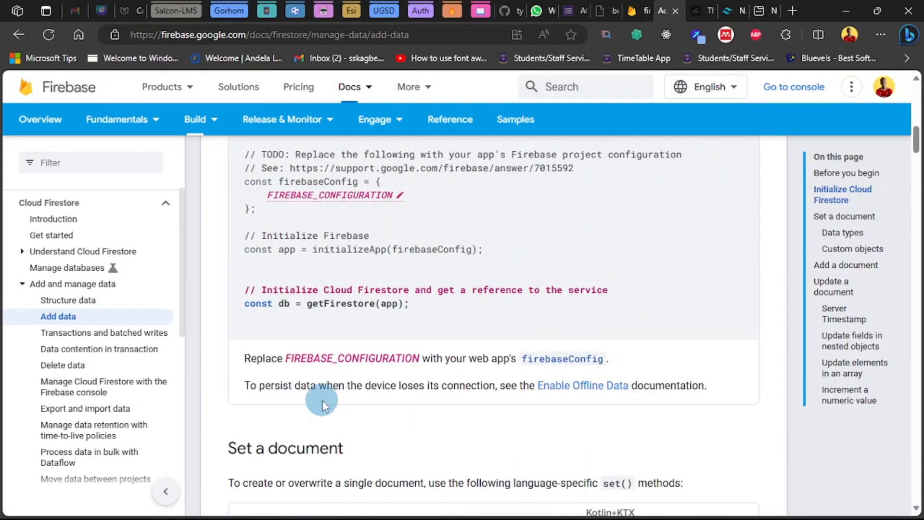
{"action": "scroll", "scroll_direction": "down", "scroll_amount": 3}
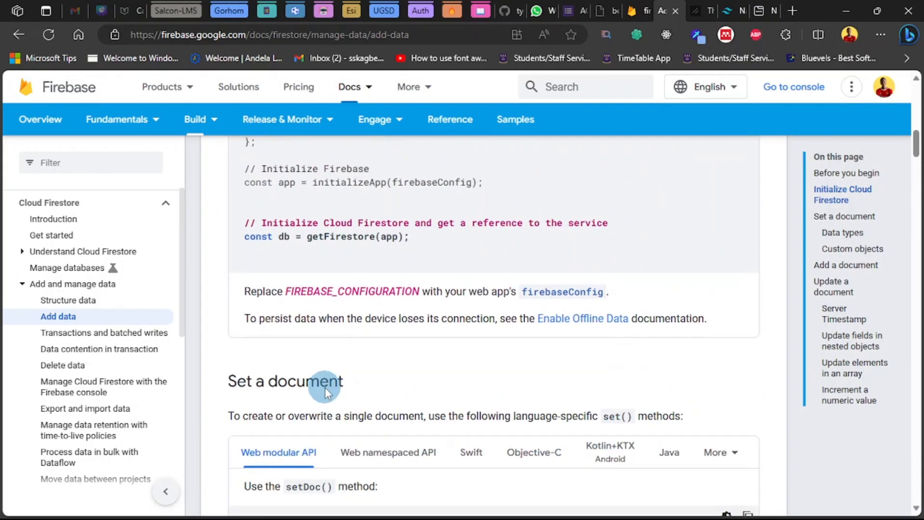
{"action": "scroll", "scroll_direction": "up", "scroll_amount": 3}
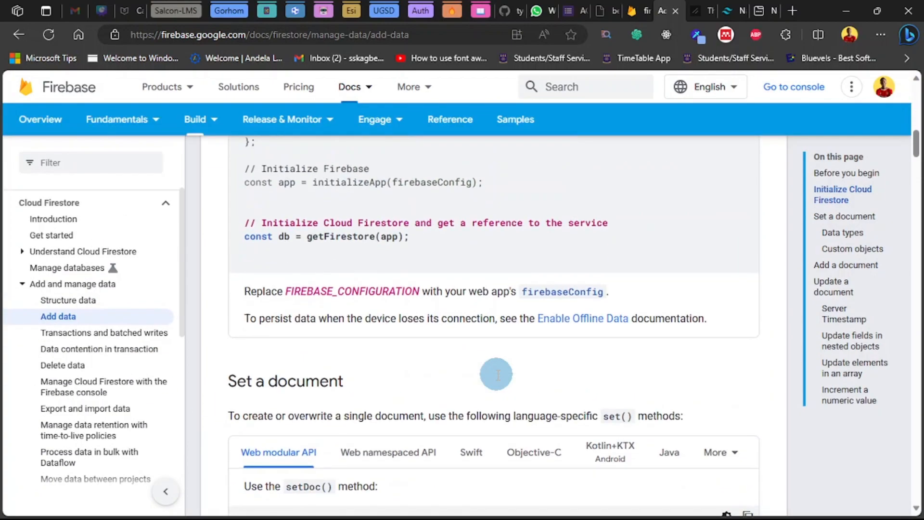
{"action": "scroll", "scroll_direction": "down", "scroll_amount": 3}
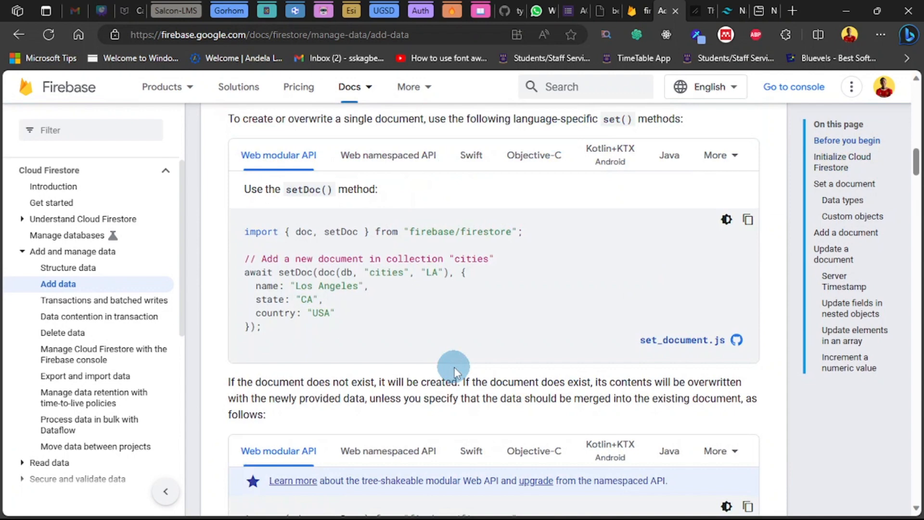
{"action": "scroll", "scroll_direction": "up", "scroll_amount": 3}
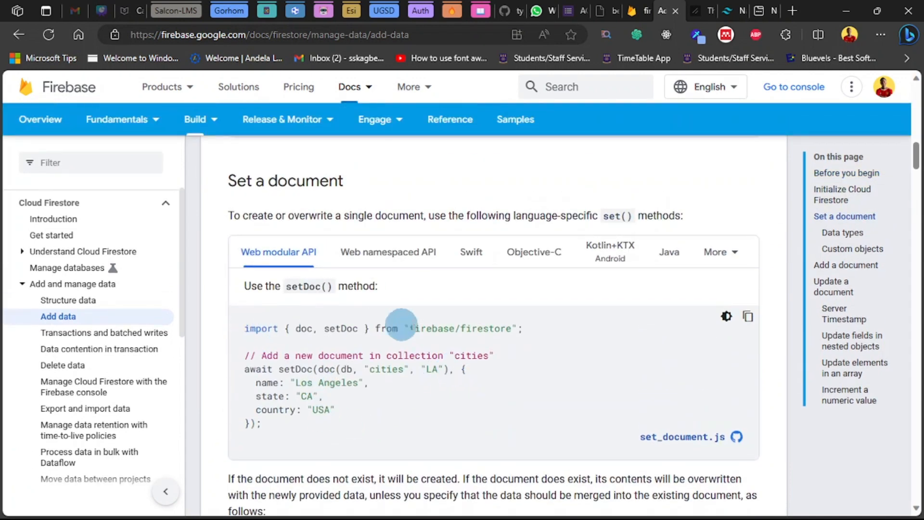
{"action": "mouse_move", "coordinate": [246, 444]}
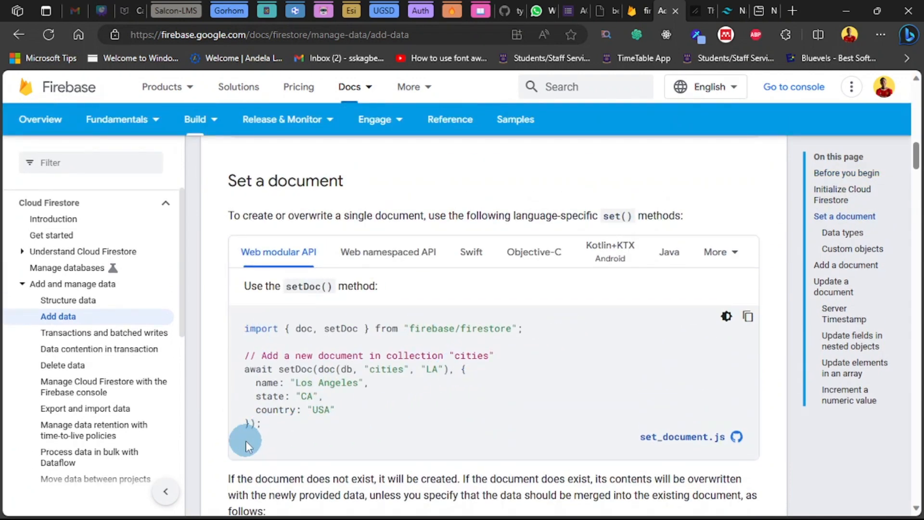
{"action": "mouse_move", "coordinate": [240, 386]}
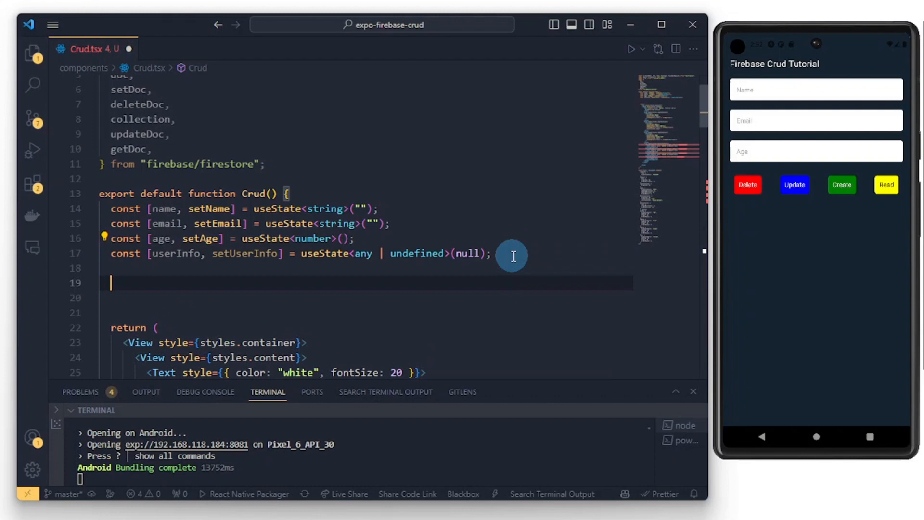
Declare 'const handleCreate = async () => {' with no parameters.
{"action": "type", "text": "const"}
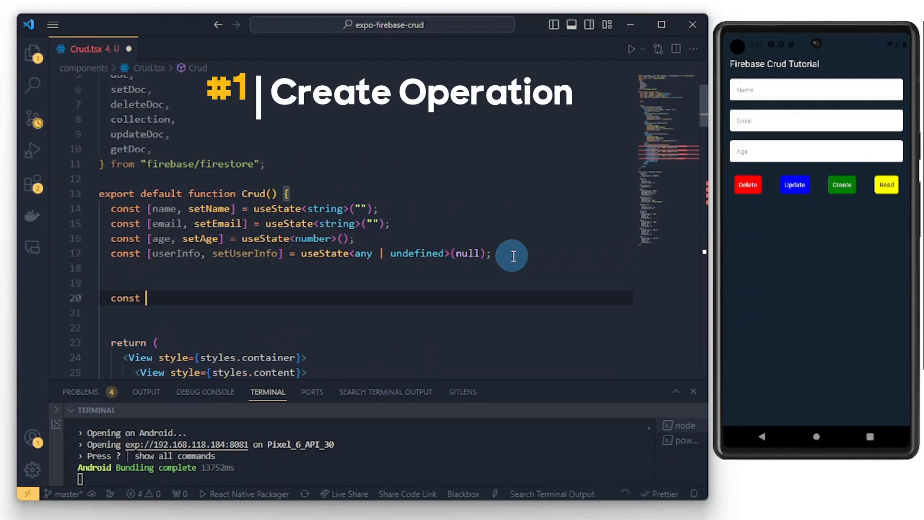
{"action": "type", "text": "hand"}
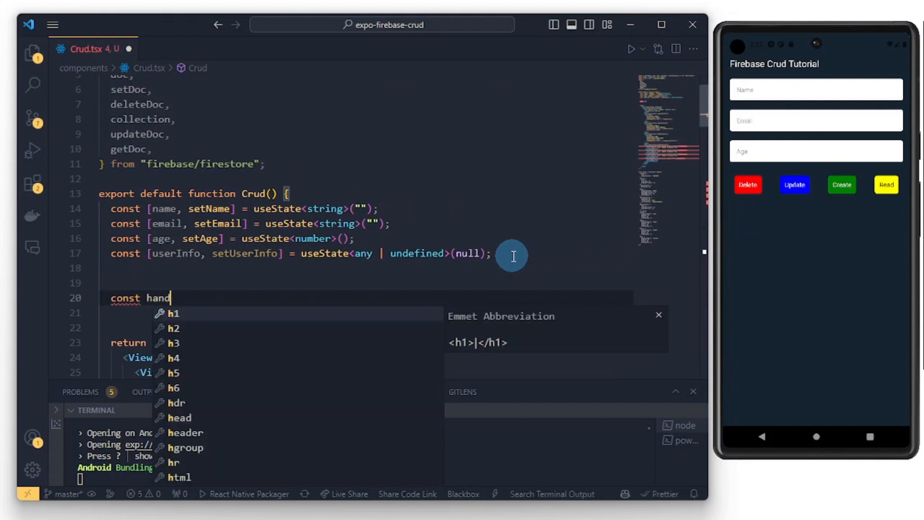
{"action": "type", "text": "le"}
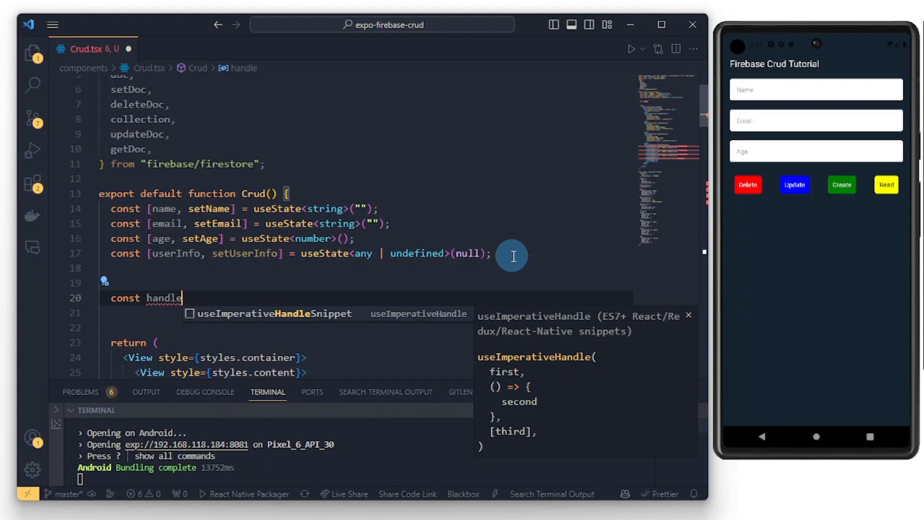
{"action": "type", "text": "Create"}
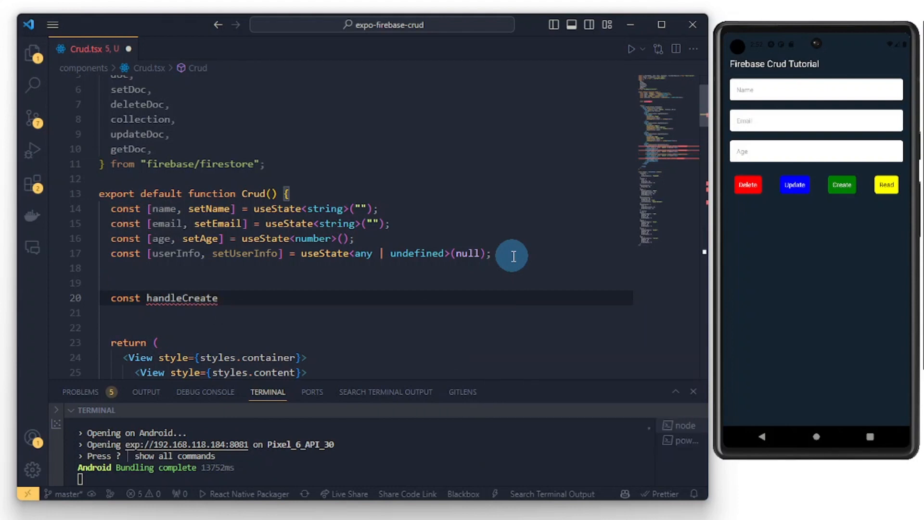
{"action": "type", "text": "= as"}
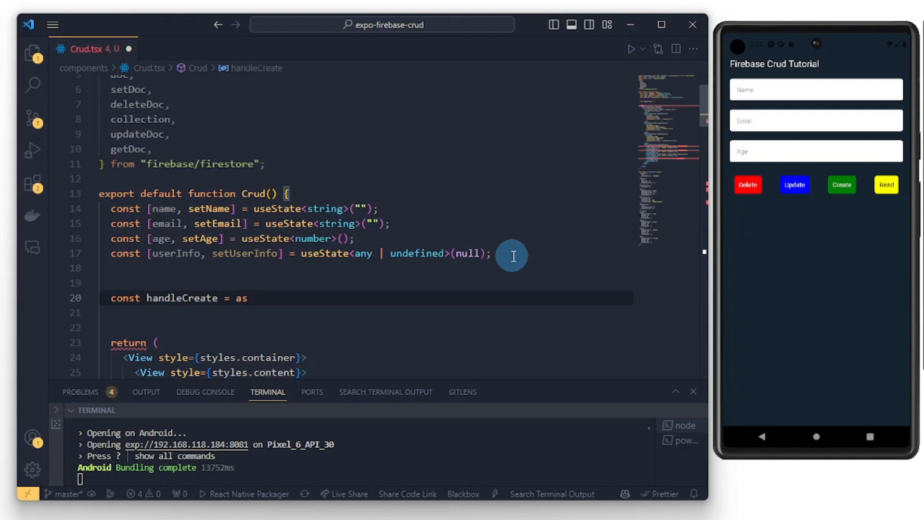
{"action": "type", "text": "ync (params:type) => {"}
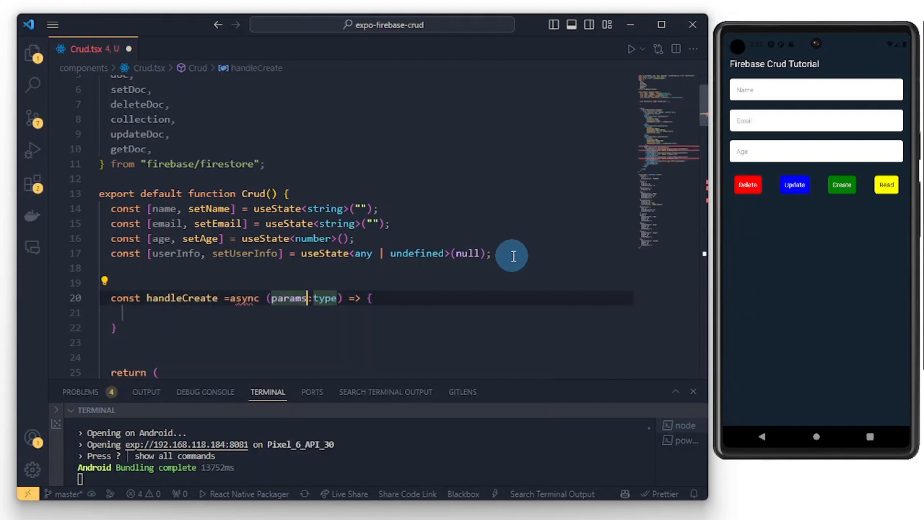
{"action": "key", "text": "Backspace"}
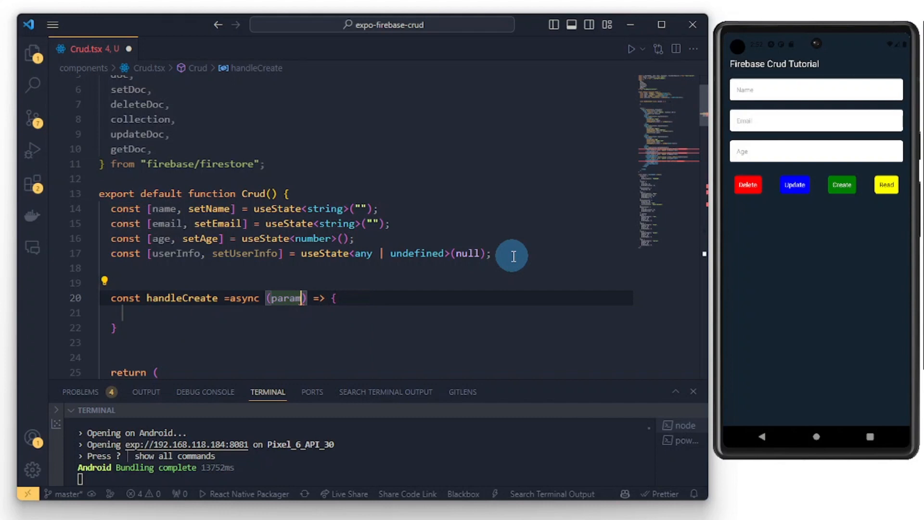
{"action": "key", "text": "Backspace"}
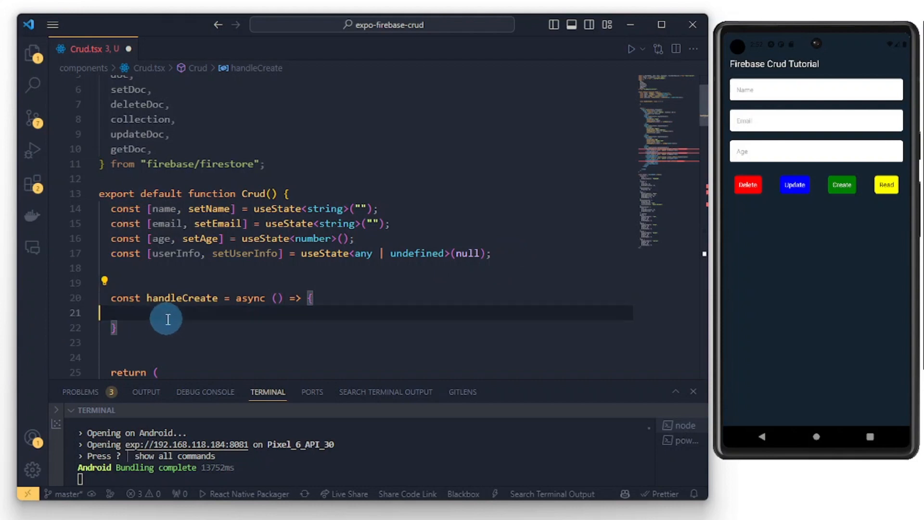
Insert an empty try { } catch (error: any) { } block inside handleCreate.
{"action": "type", "text": "try {"}
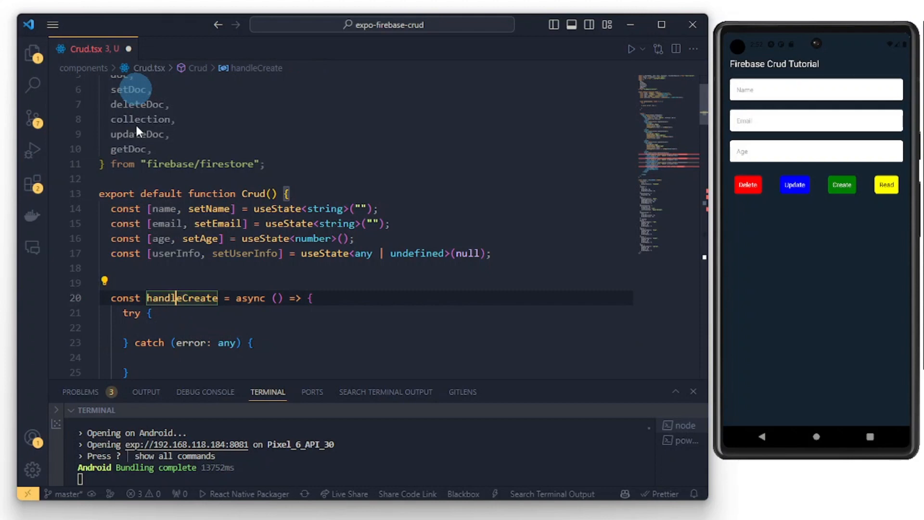
Make setDoc target employees/userID and rename the first field to Username.
{"action": "left_click", "coordinate": [167, 328]}
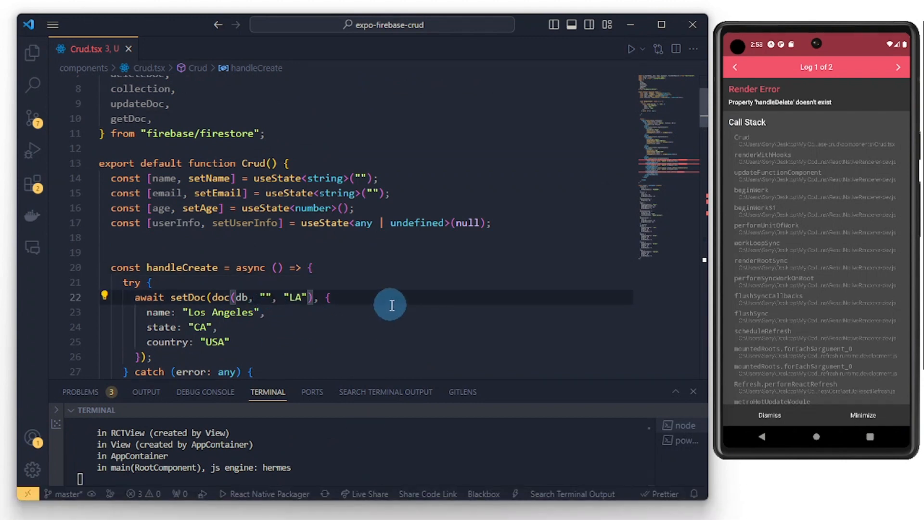
{"action": "type", "text": "employ"}
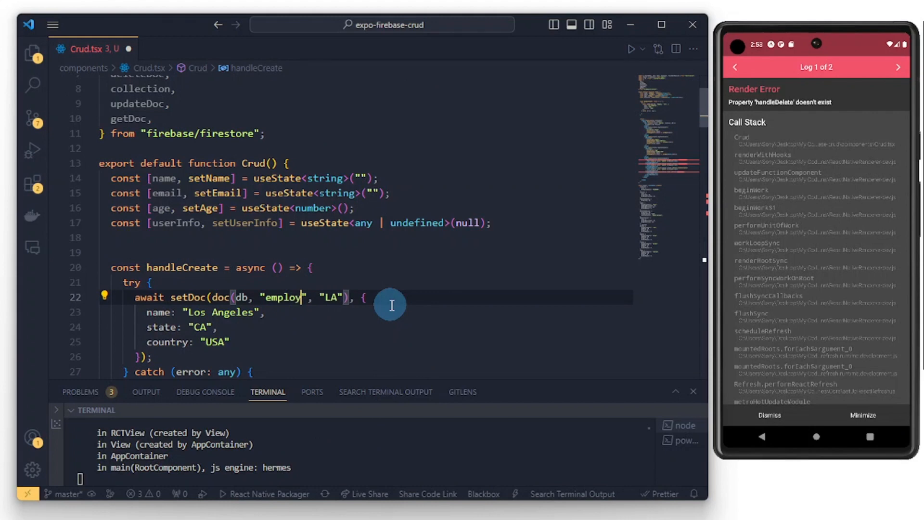
{"action": "type", "text": "ees"}
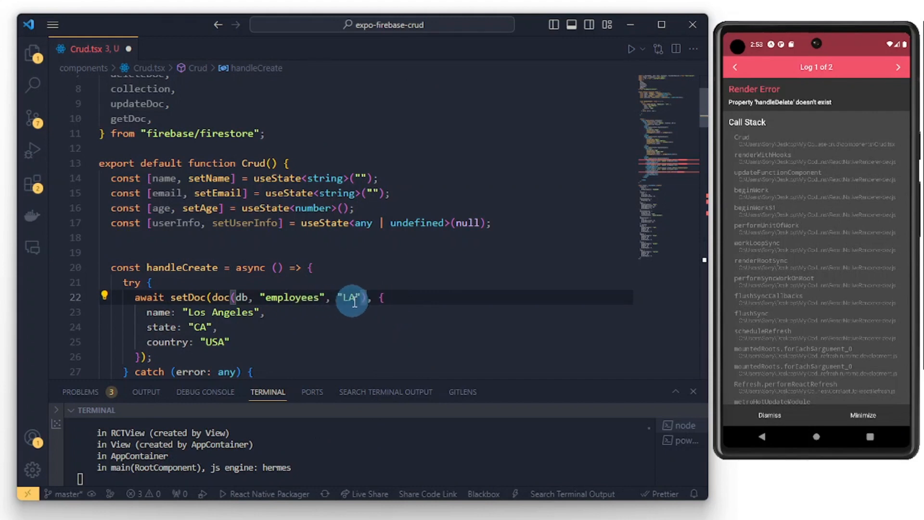
{"action": "key", "text": "Backspace"}
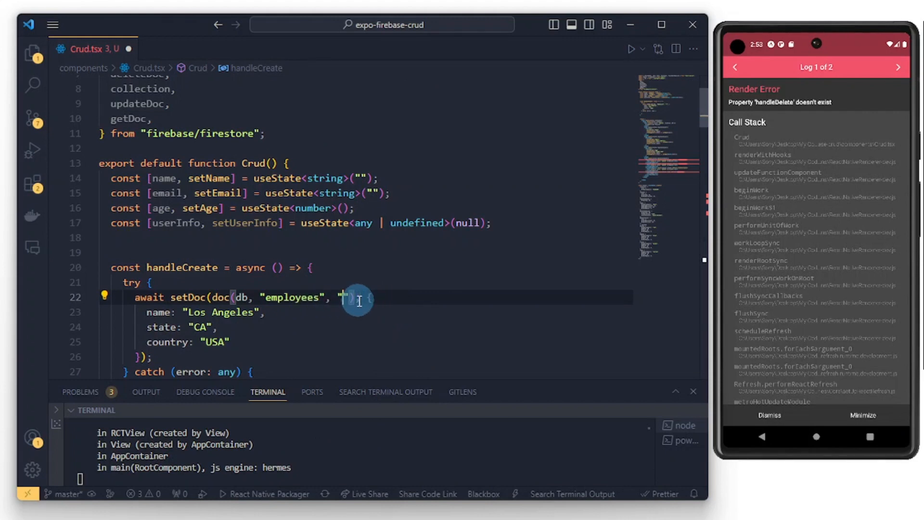
{"action": "type", "text": "userI"}
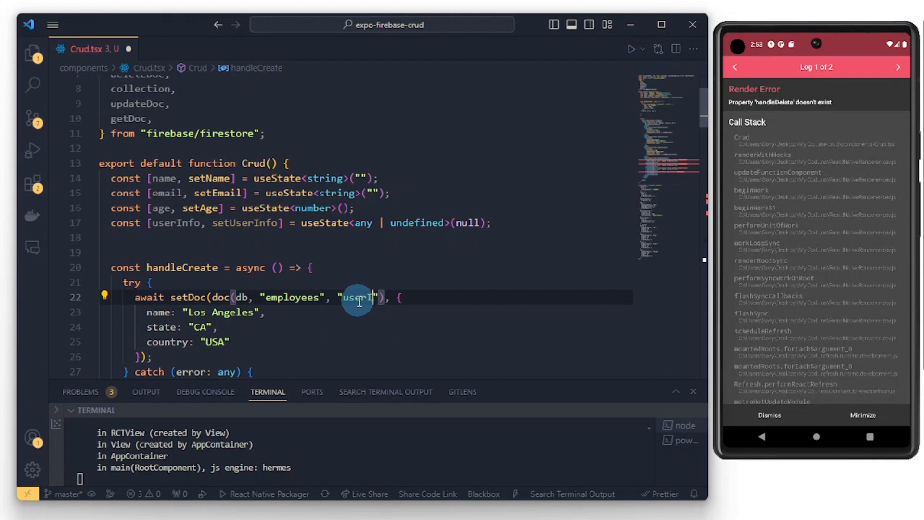
{"action": "type", "text": "D"}
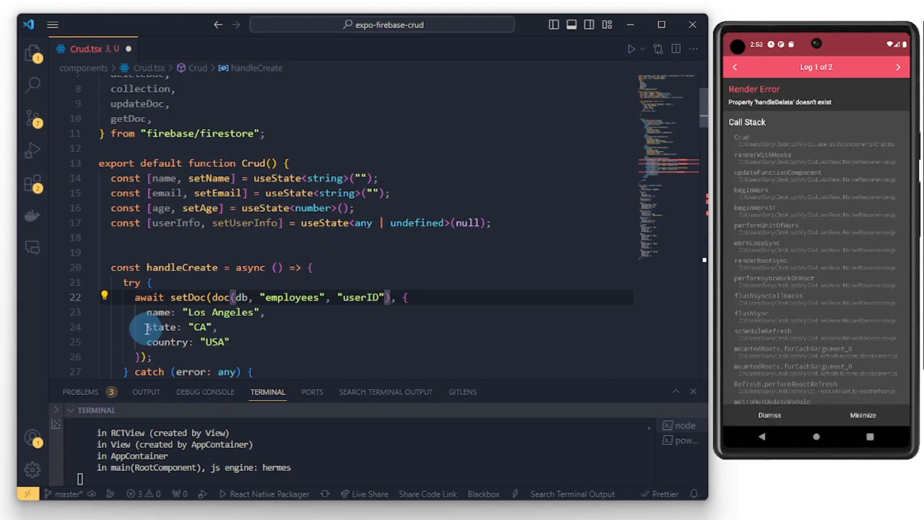
{"action": "double_click", "coordinate": [159, 312]}
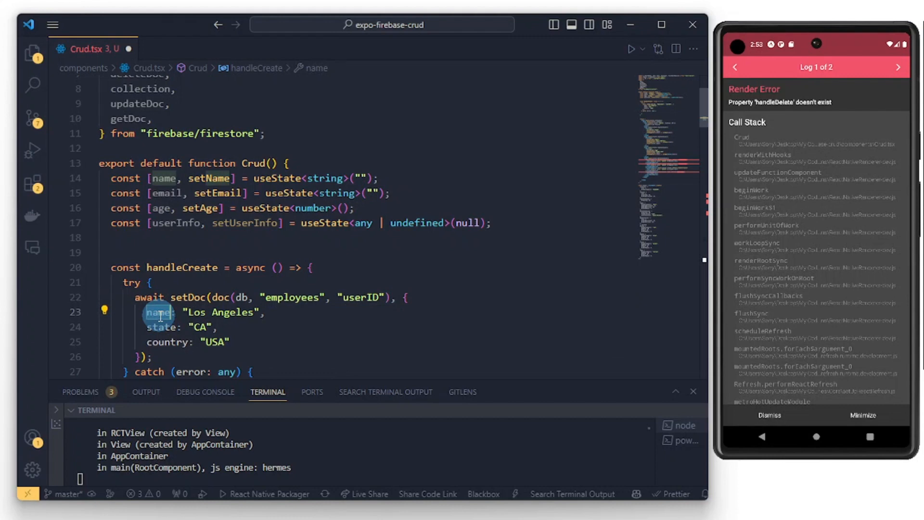
{"action": "type", "text": "Username"}
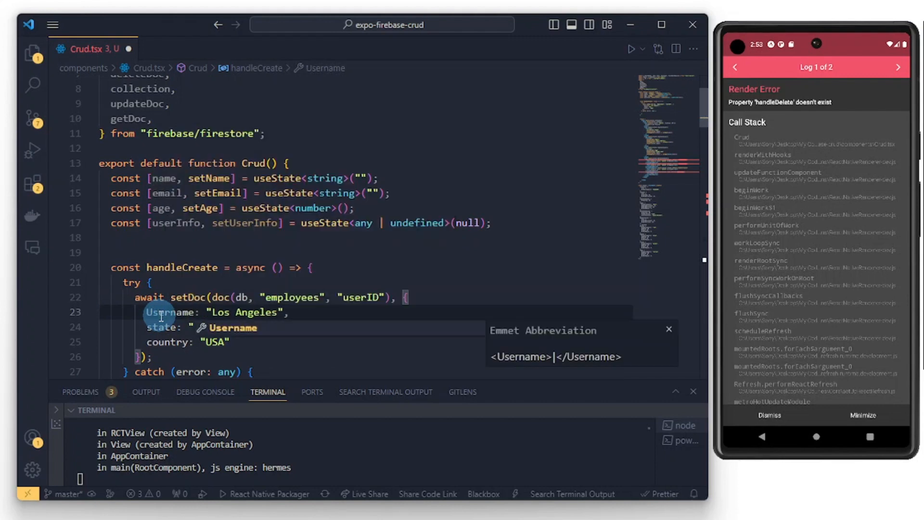
{"action": "mouse_move", "coordinate": [171, 312]}
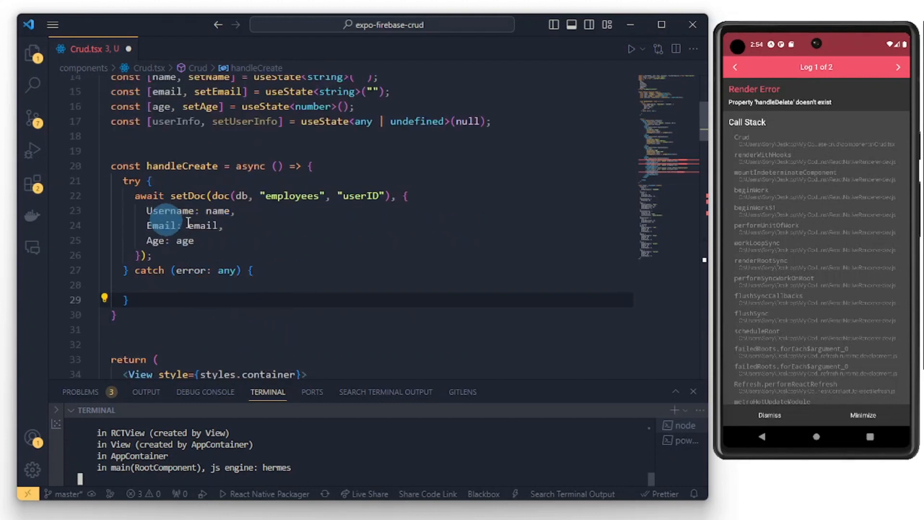
{"action": "mouse_move", "coordinate": [208, 305]}
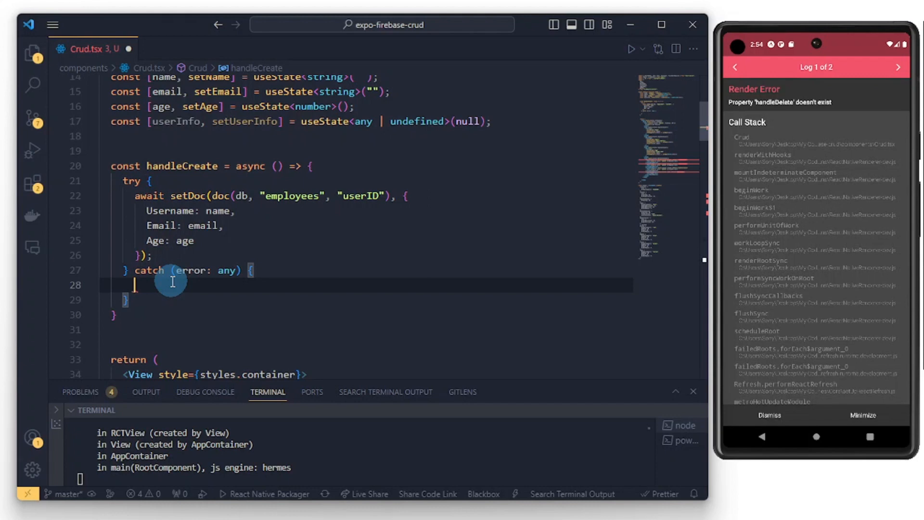
Log "Error creating document" with the error in the catch block.
{"action": "type", "text": "console.log();"}
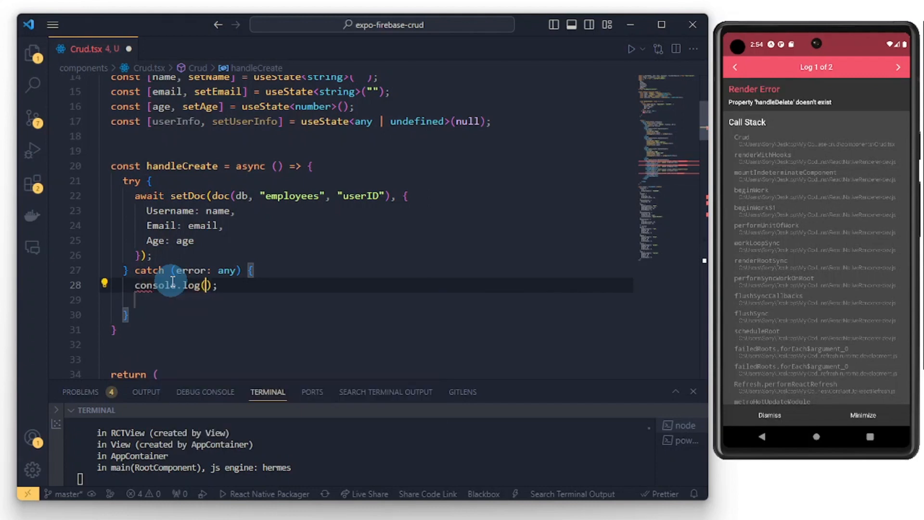
{"action": "type", "text": "\"\""}
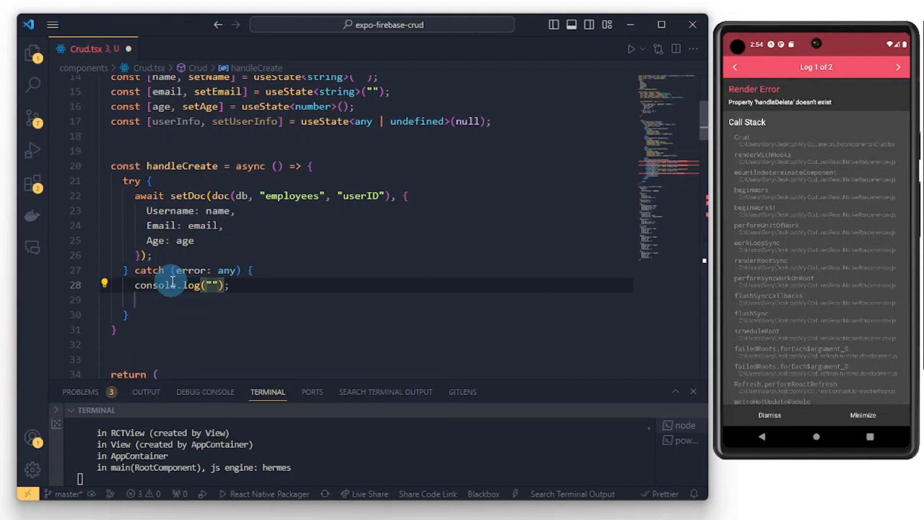
{"action": "type", "text": "Error"}
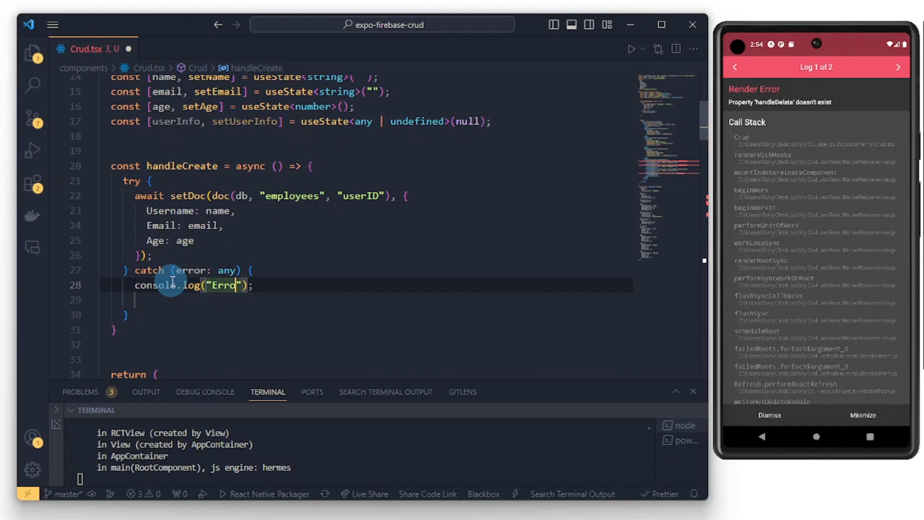
{"action": "type", "text": "creating"}
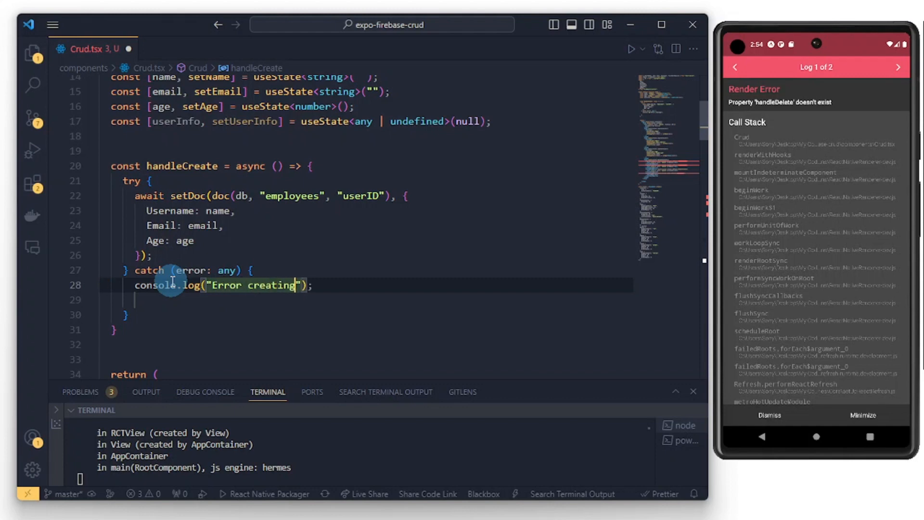
{"action": "type", "text": "document:"}
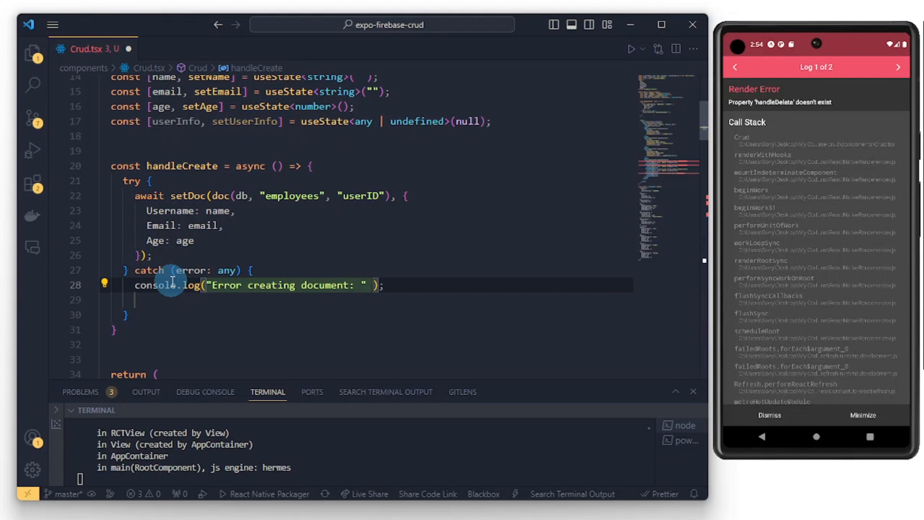
{"action": "type", "text": "\", \""}
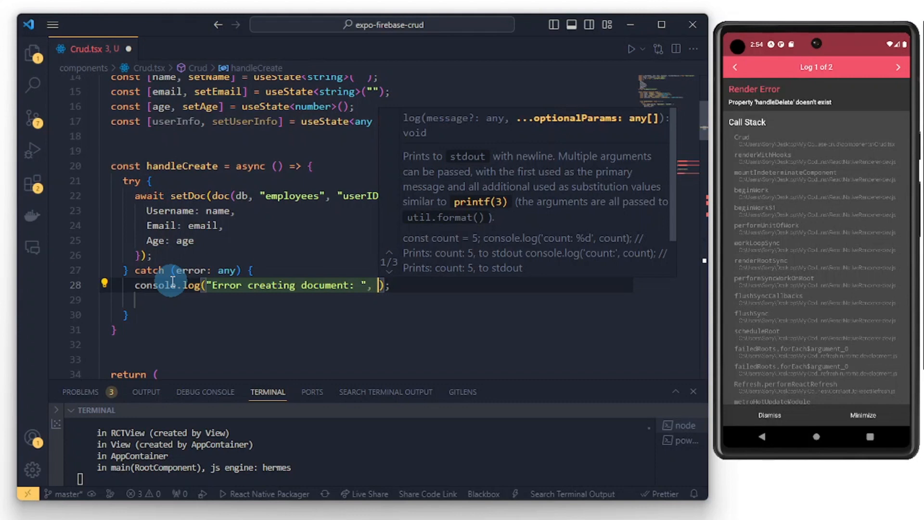
{"action": "type", "text": "error"}
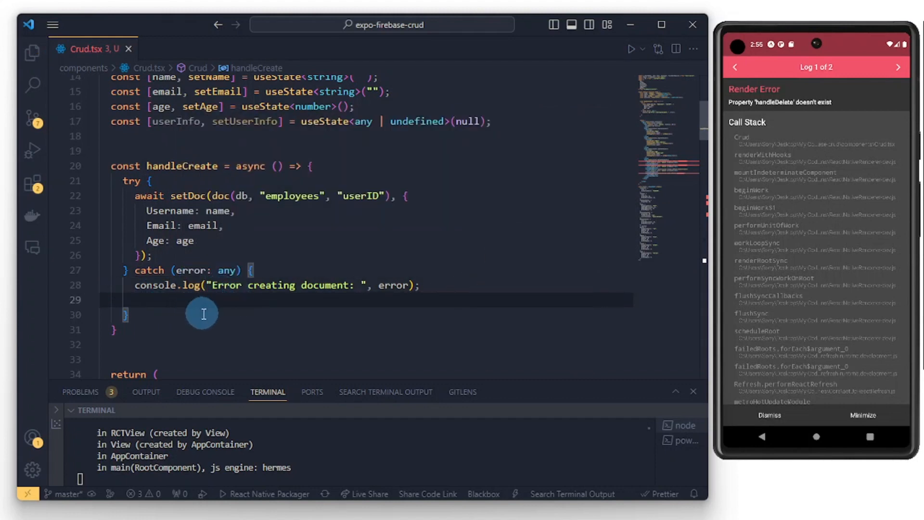
{"action": "left_click", "coordinate": [769, 415]}
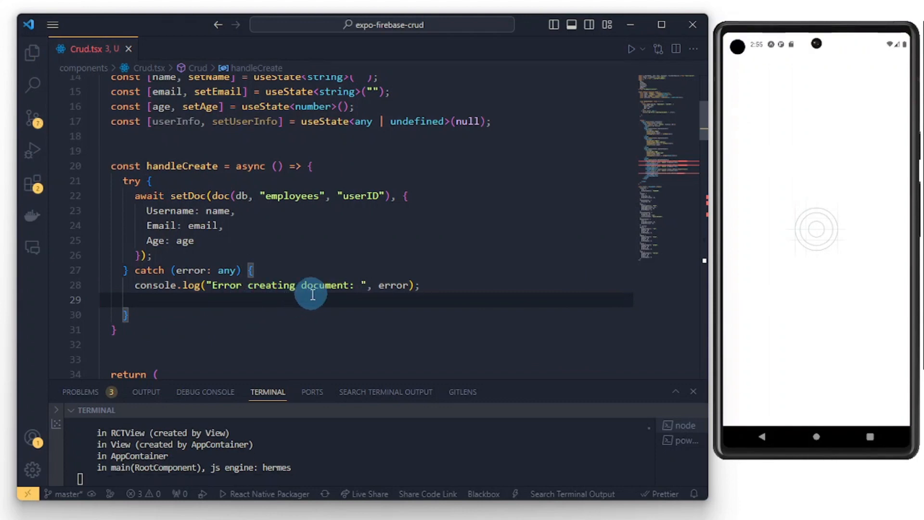
{"action": "scroll", "scroll_direction": "down", "scroll_amount": 3}
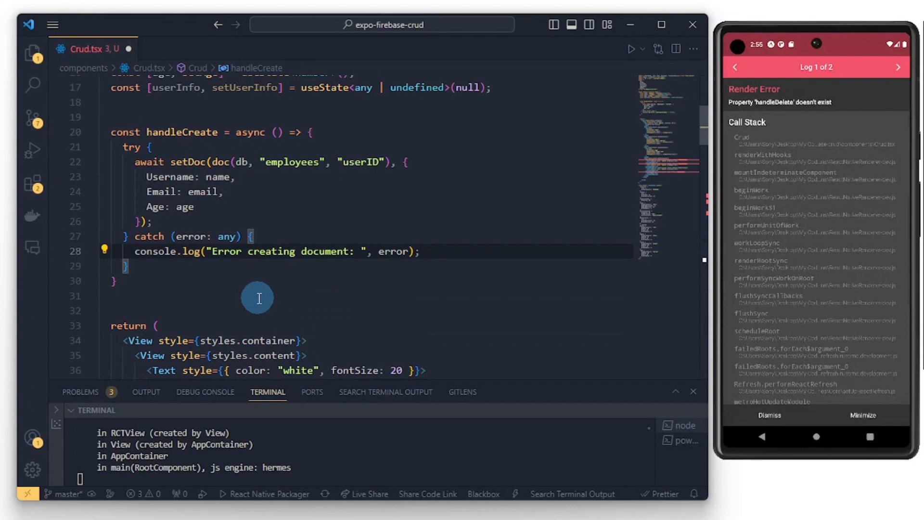
{"action": "scroll", "scroll_direction": "down", "scroll_amount": 3}
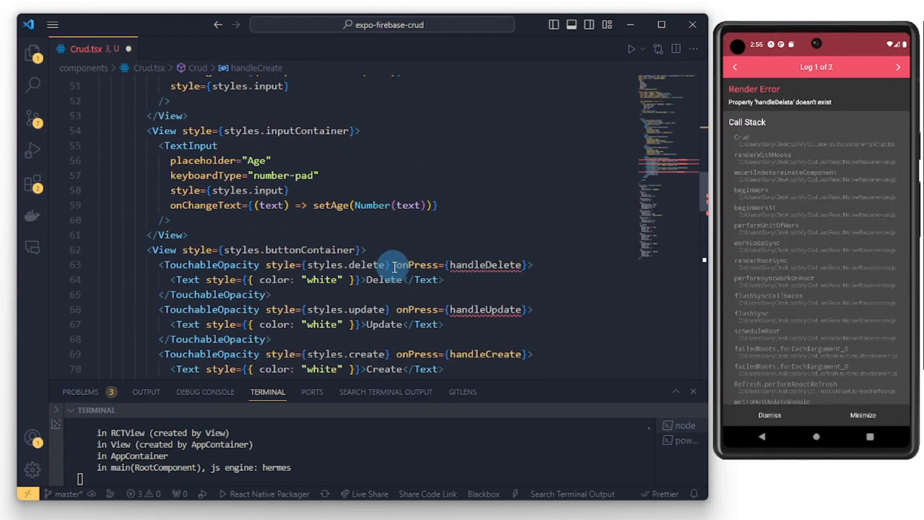
{"action": "scroll", "scroll_direction": "down", "scroll_amount": 3}
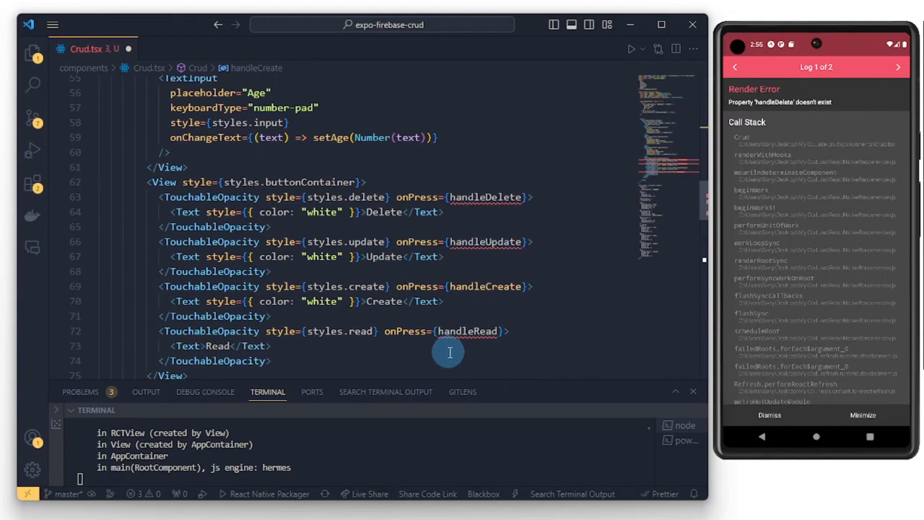
{"action": "double_click", "coordinate": [468, 330]}
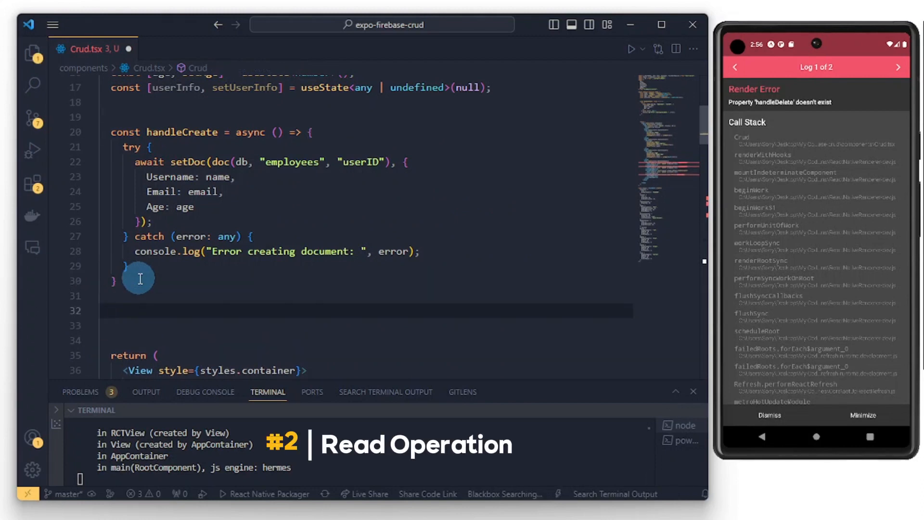
Declare 'const handleRead = async () => {}' as an empty stub below handleCreate.
{"action": "type", "text": "cojst"}
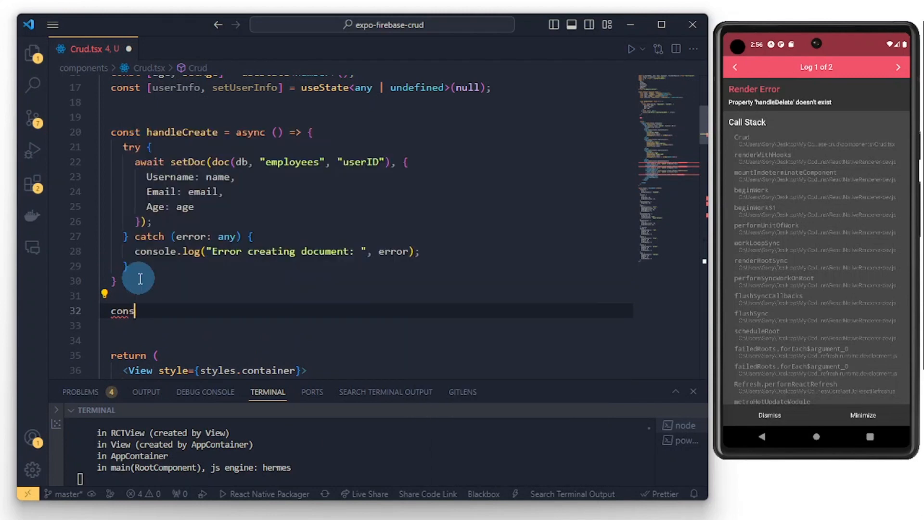
{"action": "type", "text": "t h"}
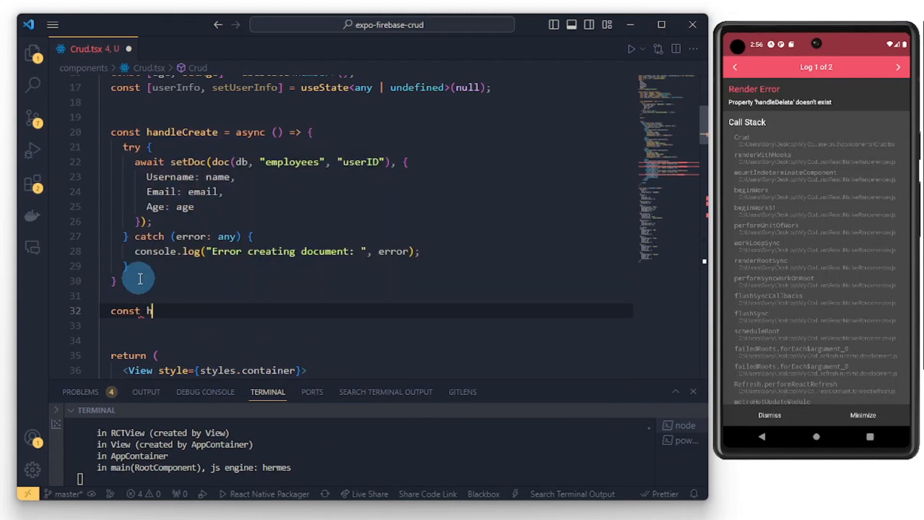
{"action": "type", "text": "andle"}
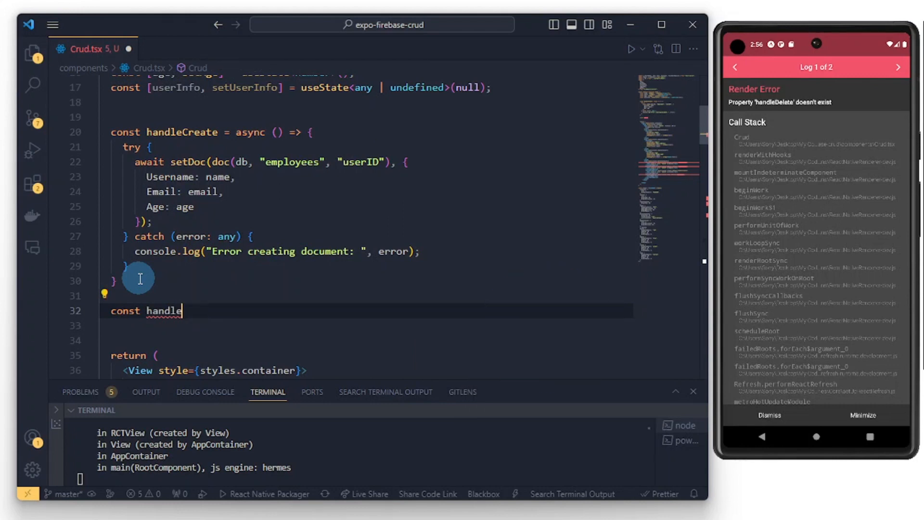
{"action": "type", "text": "Read ="}
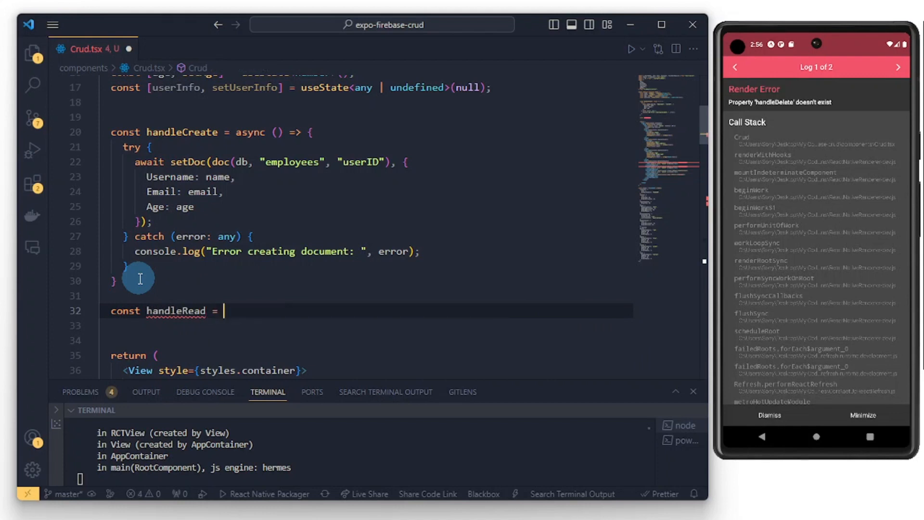
{"action": "type", "text": "async (params:type) => {"}
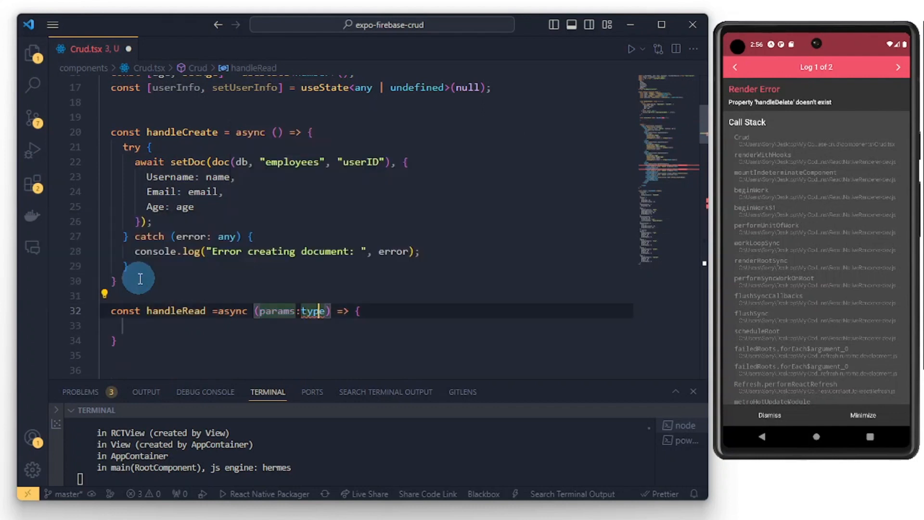
{"action": "key", "text": "Backspace"}
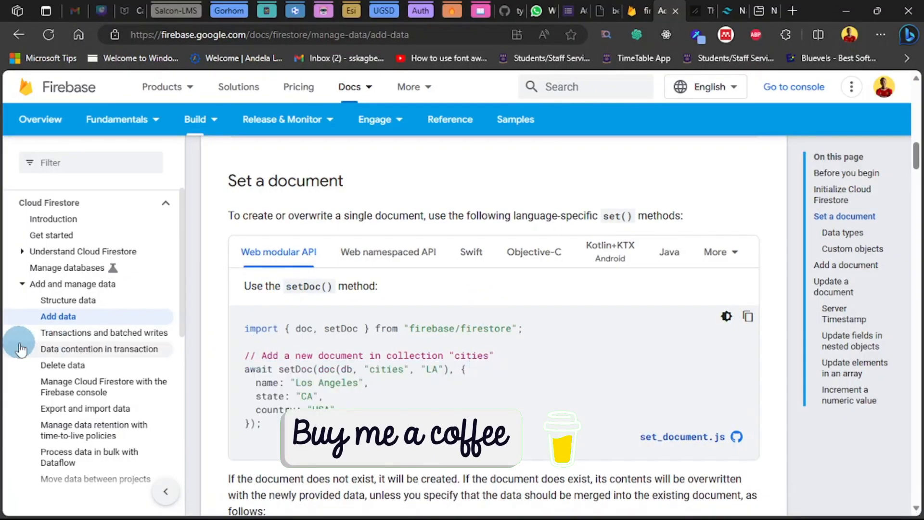
Open the Get data guide and scroll to the 'Get a document' getDoc example.
{"action": "scroll", "scroll_direction": "down", "scroll_amount": 3}
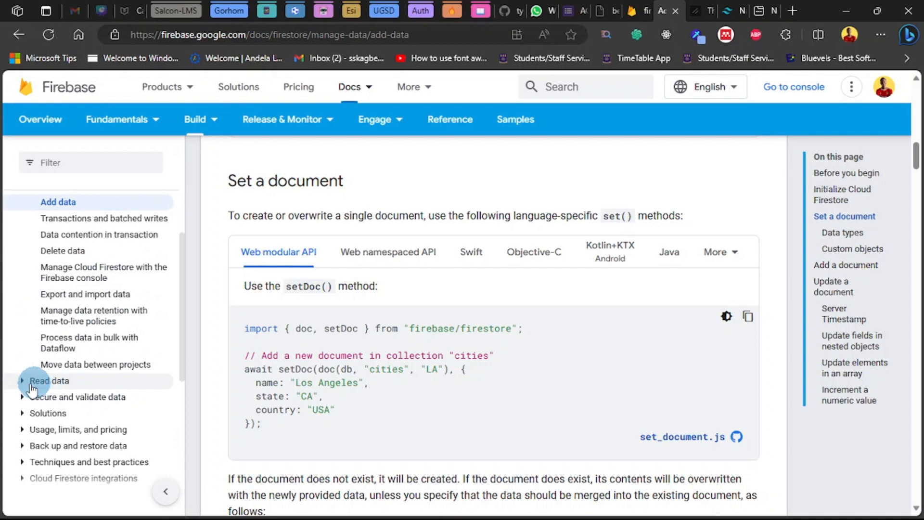
{"action": "left_click", "coordinate": [49, 380]}
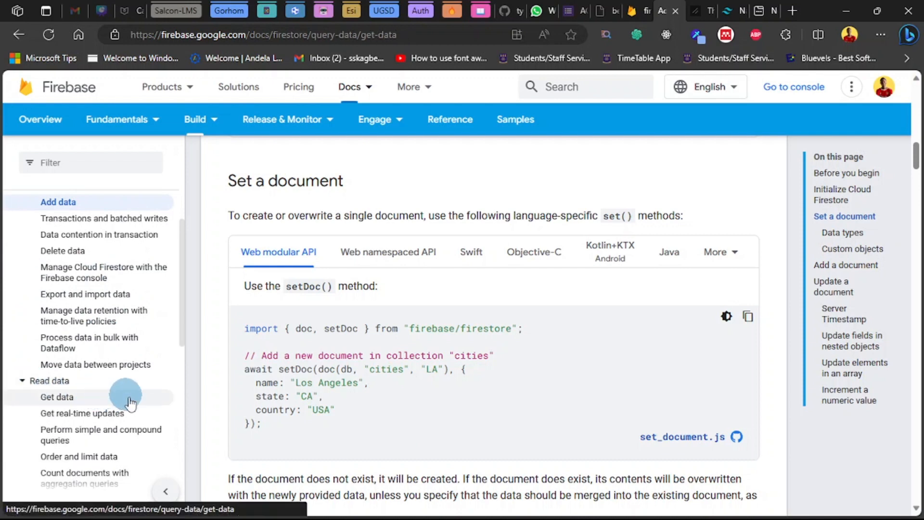
{"action": "scroll", "scroll_direction": "up", "scroll_amount": 3}
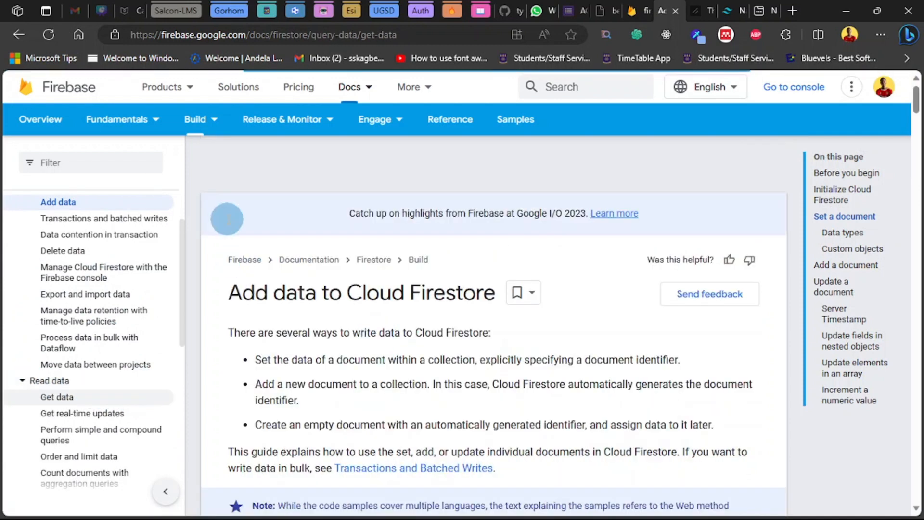
{"action": "scroll", "scroll_direction": "down", "scroll_amount": 3}
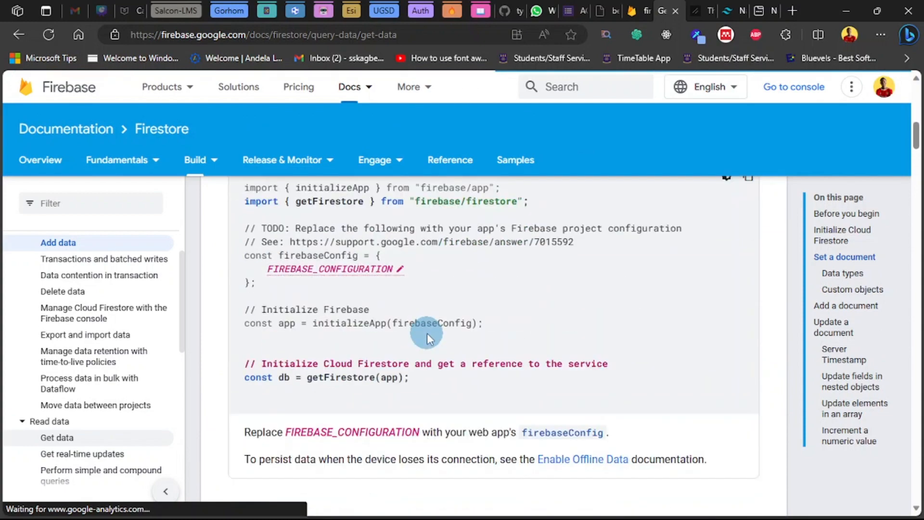
{"action": "scroll", "scroll_direction": "down", "scroll_amount": 3}
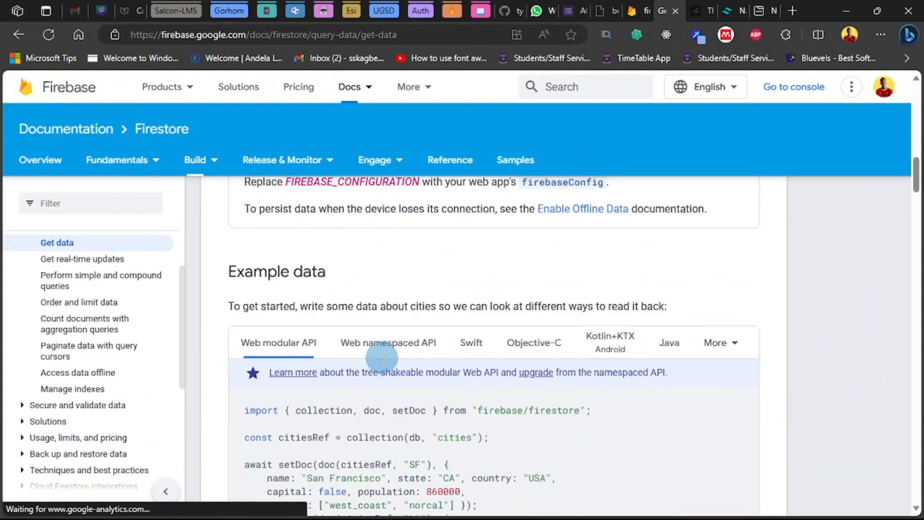
{"action": "scroll", "scroll_direction": "down", "scroll_amount": 3}
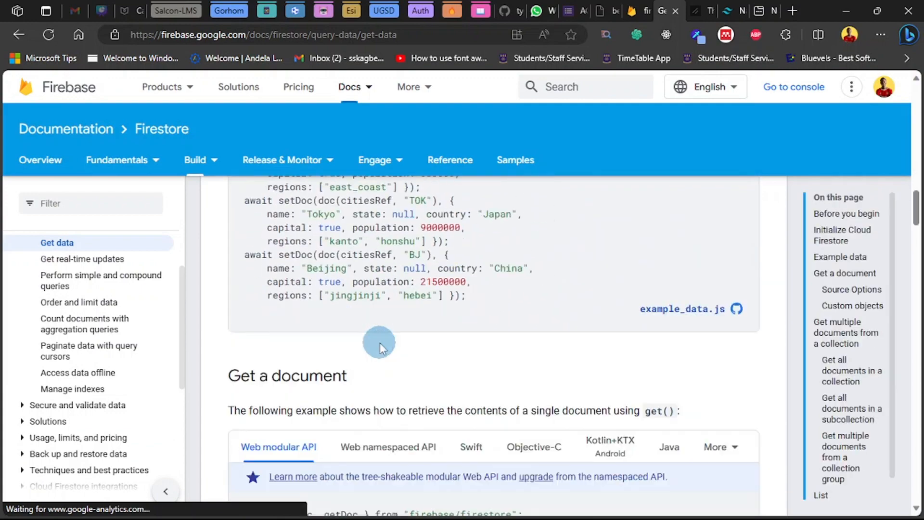
{"action": "scroll", "scroll_direction": "down", "scroll_amount": 3}
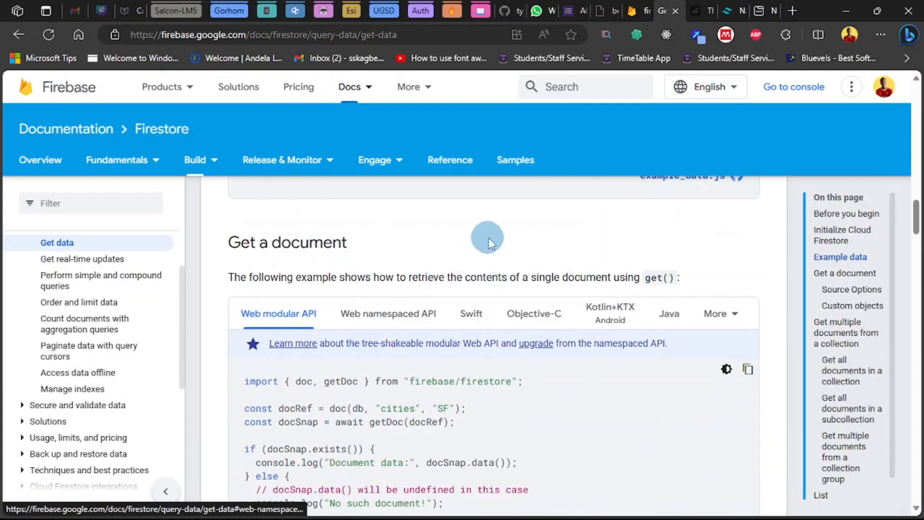
{"action": "scroll", "scroll_direction": "down", "scroll_amount": 3}
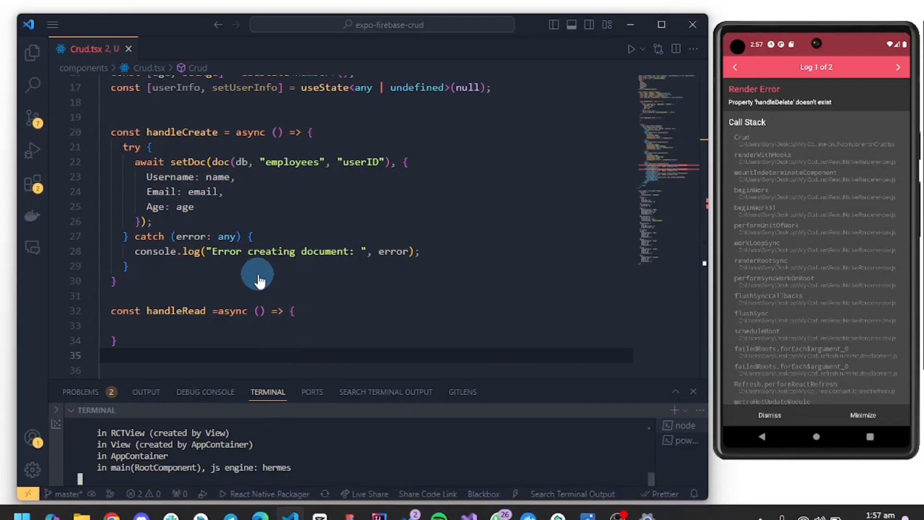
Give handleRead a try/catch block with catch (error: any).
{"action": "type", "text": "t"}
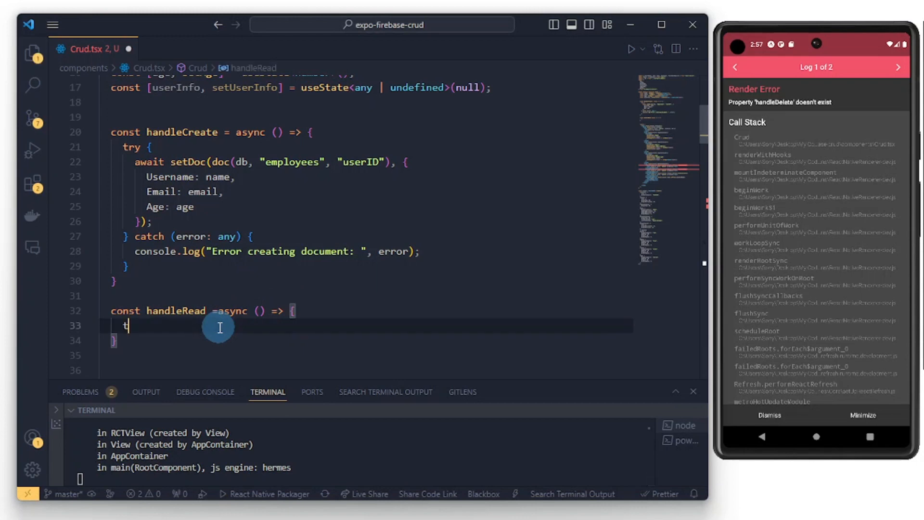
{"action": "type", "text": "ry"}
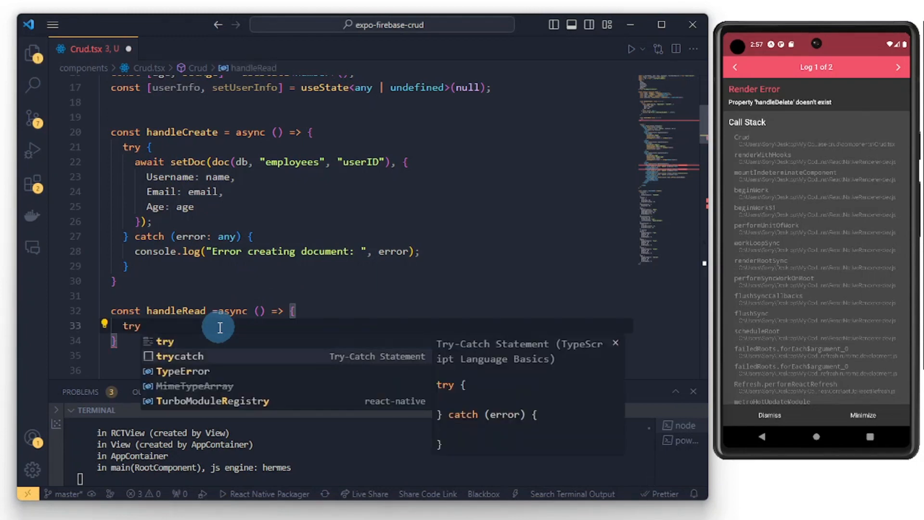
{"action": "left_click", "coordinate": [183, 355]}
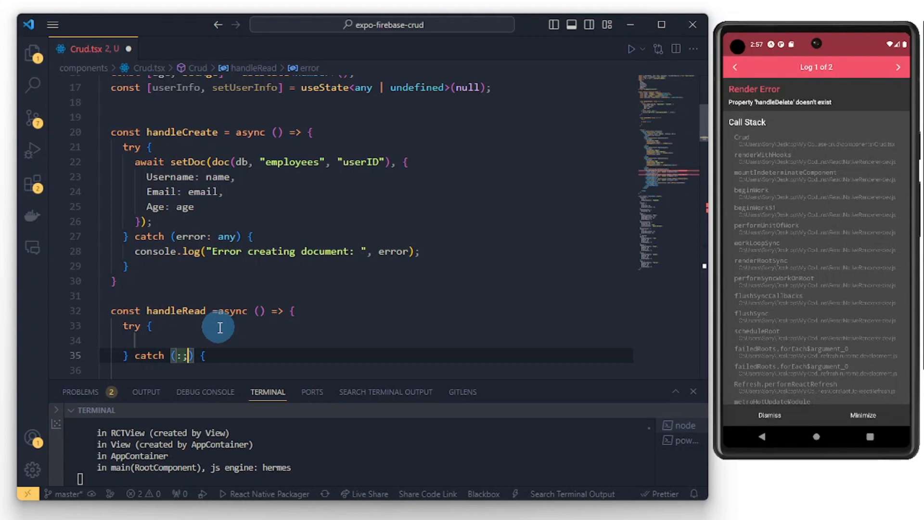
{"action": "type", "text": "error"}
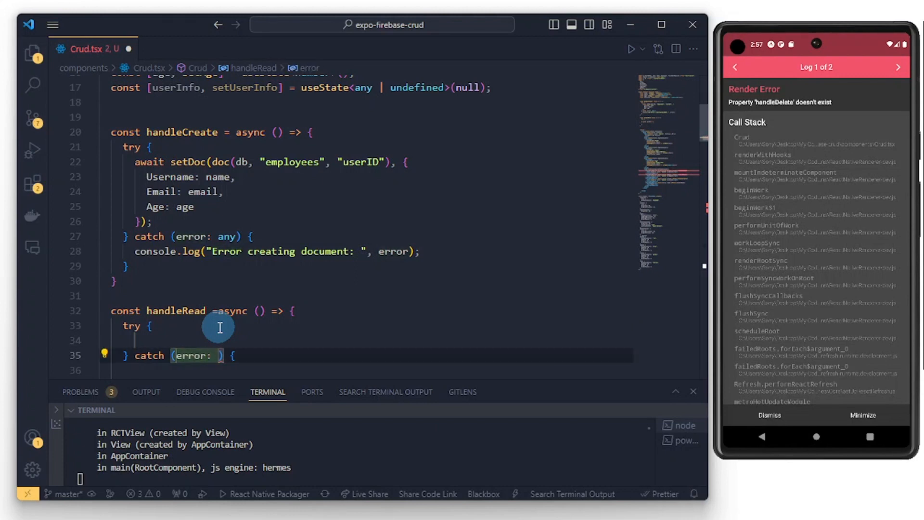
{"action": "type", "text": "any"}
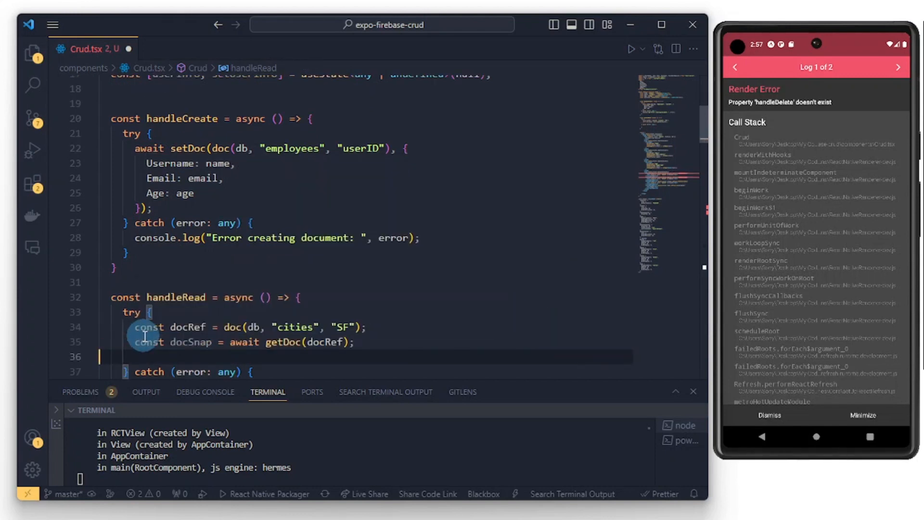
Point the pasted docRef/getDoc lines at the employees collection instead of cities.
{"action": "left_click", "coordinate": [298, 328]}
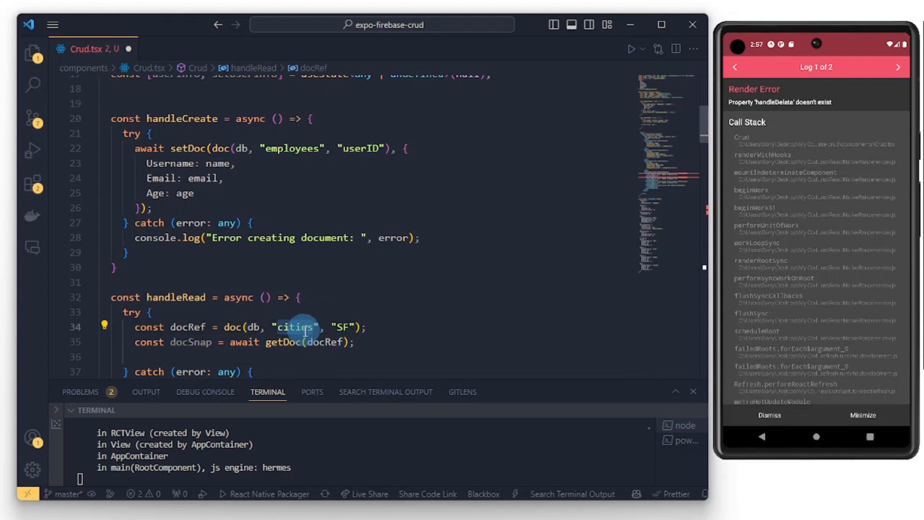
{"action": "type", "text": "emplo"}
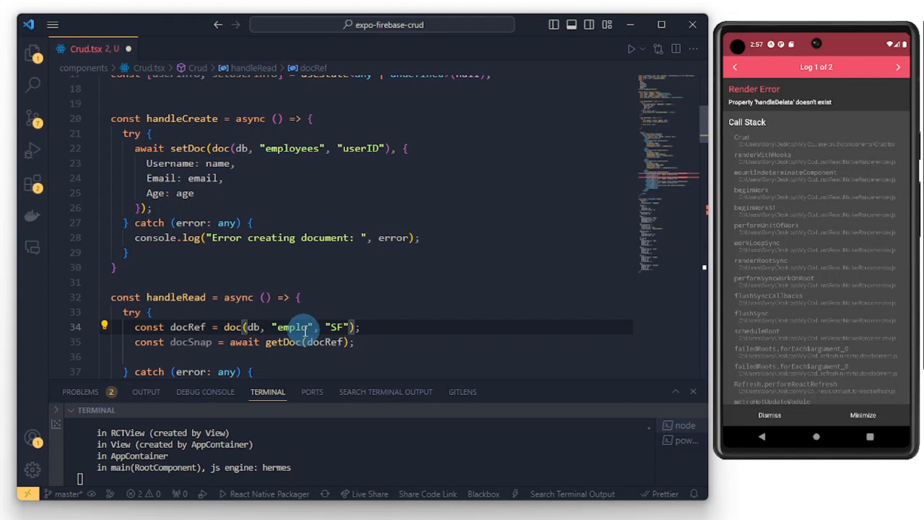
{"action": "type", "text": "yees"}
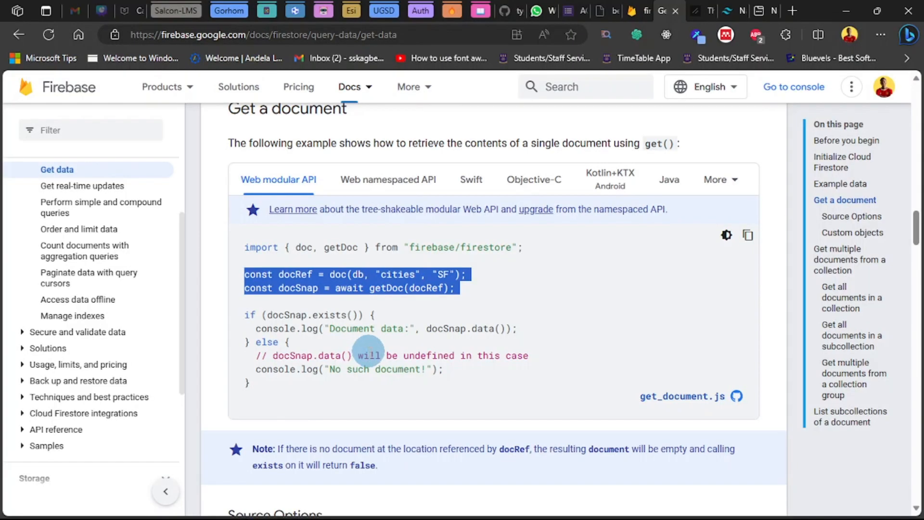
{"action": "mouse_move", "coordinate": [248, 331]}
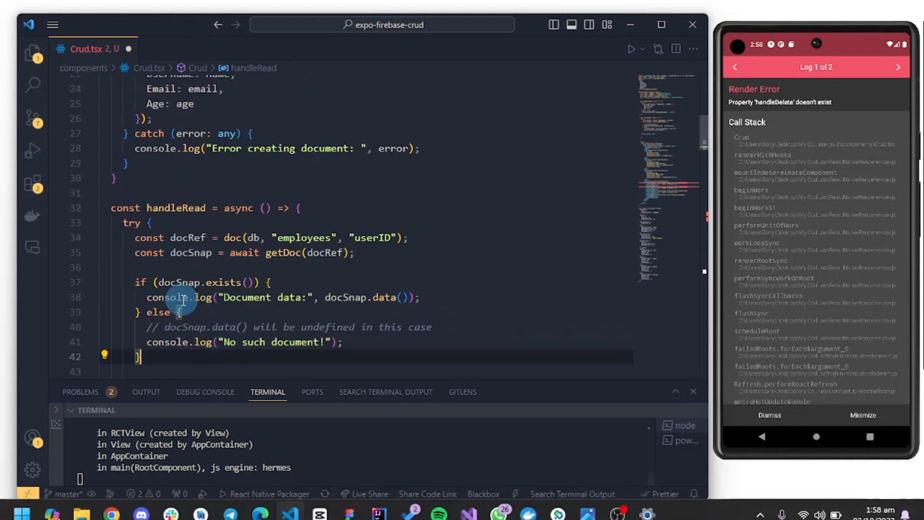
{"action": "mouse_move", "coordinate": [167, 298]}
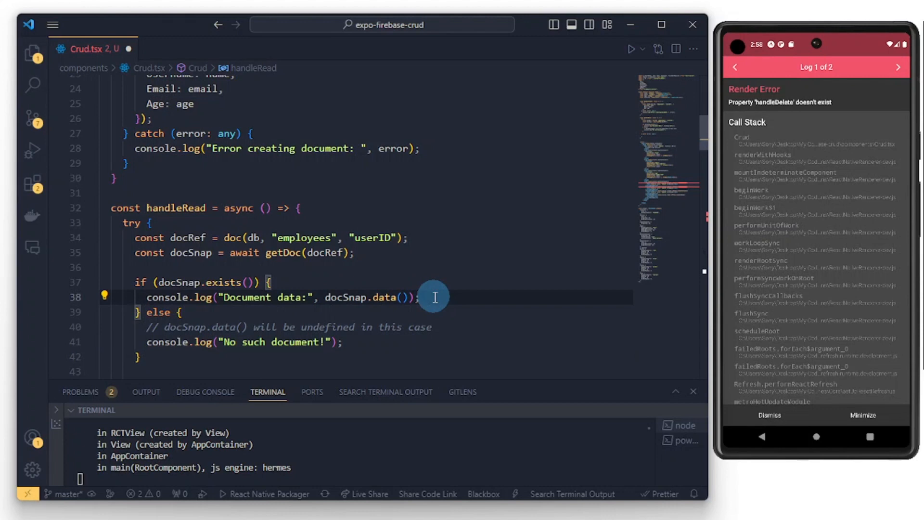
Add setUserInfo(docSnap.data()) after the data log when the document exists.
{"action": "key", "text": "enter"}
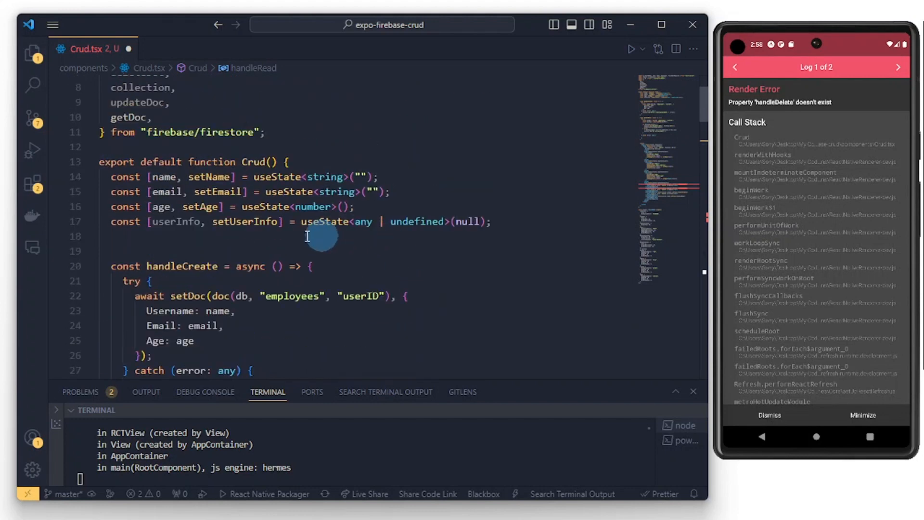
{"action": "mouse_move", "coordinate": [192, 249]}
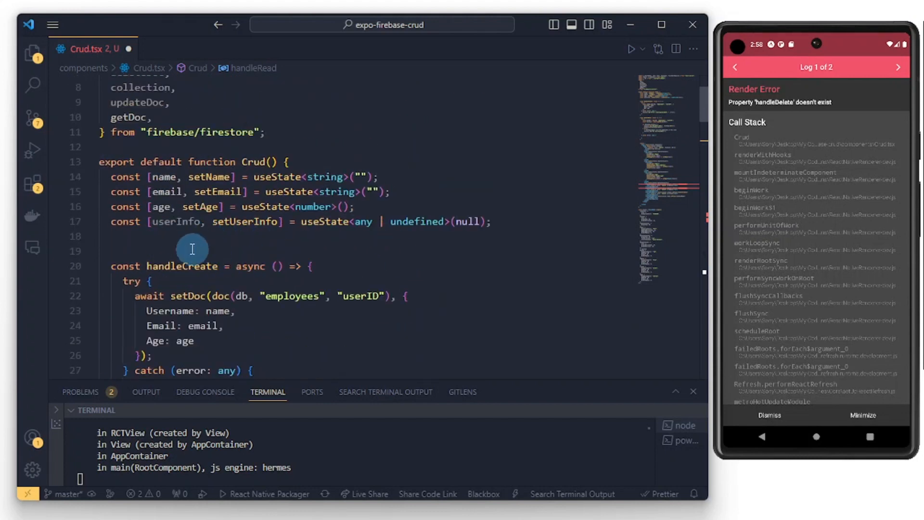
{"action": "mouse_move", "coordinate": [278, 272]}
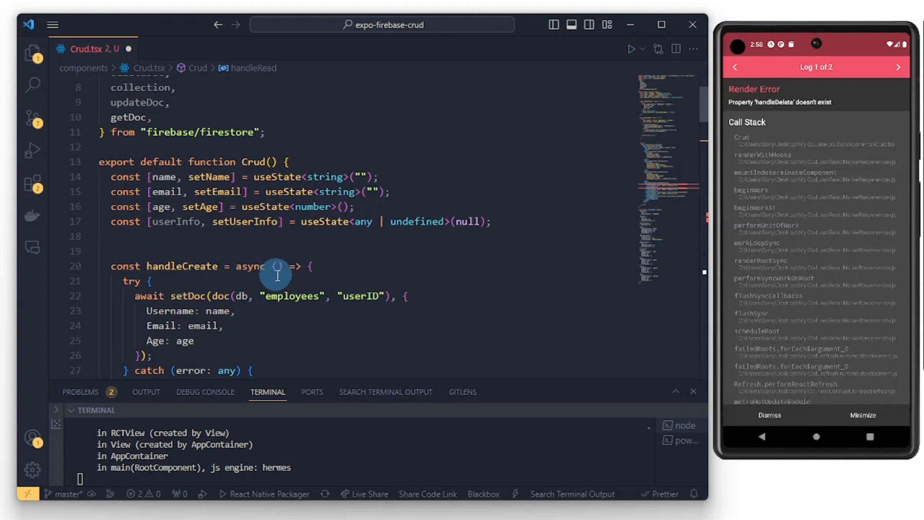
{"action": "scroll", "scroll_direction": "down", "scroll_amount": 3}
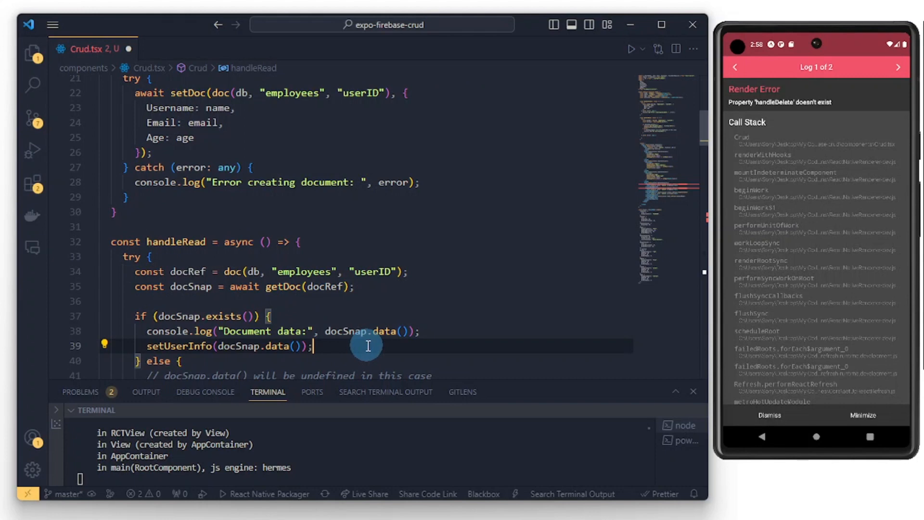
{"action": "mouse_move", "coordinate": [332, 344]}
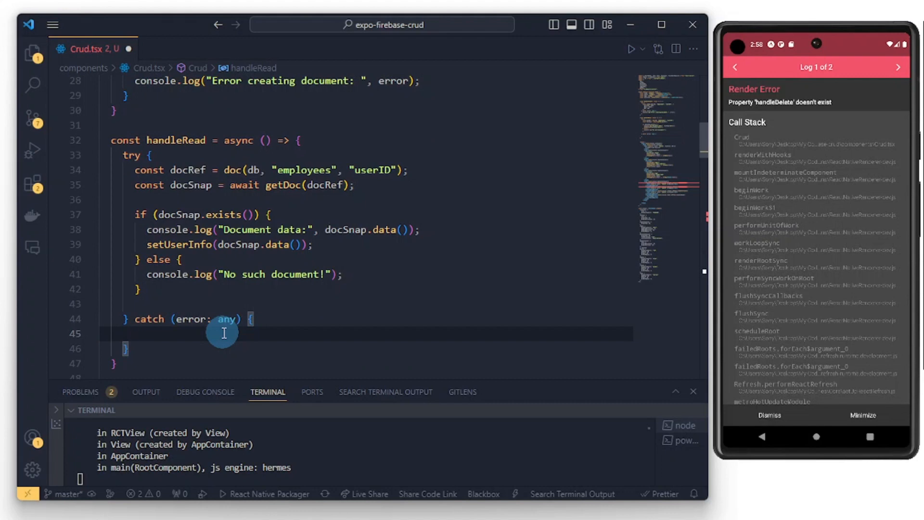
Log "Error reading document: " with the error in handleRead's catch block.
{"action": "type", "text": "console.log();"}
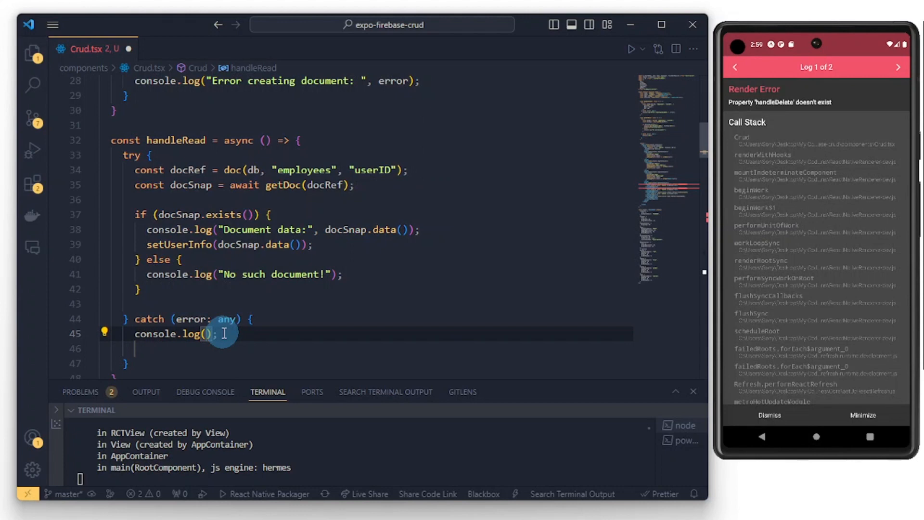
{"action": "type", "text": "\"\""}
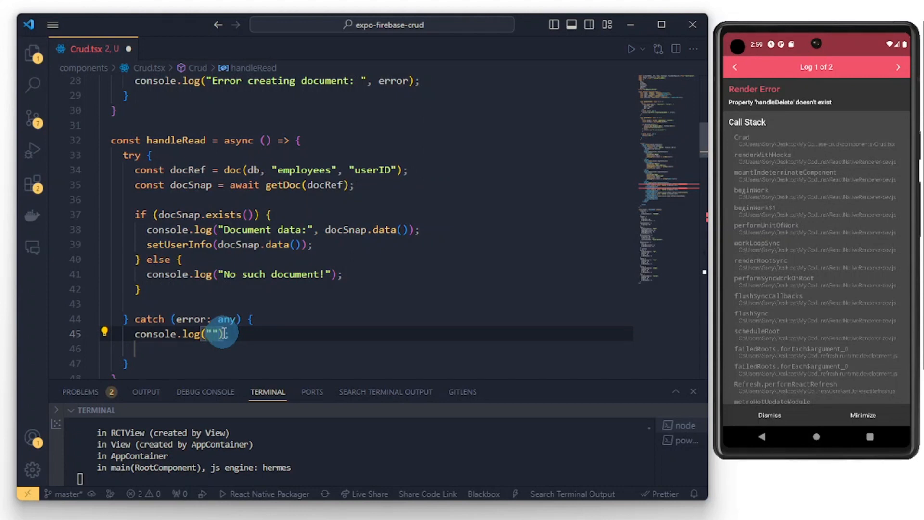
{"action": "type", "text": "Error reading"}
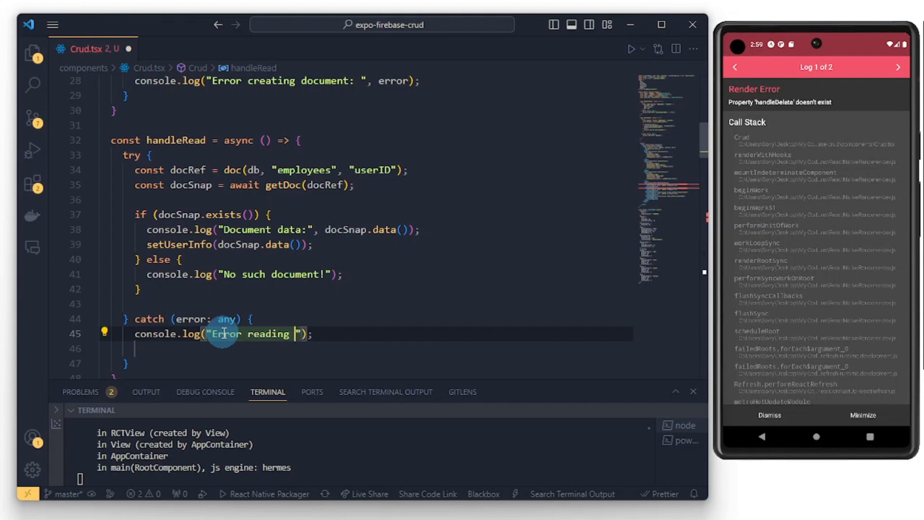
{"action": "type", "text": "document"}
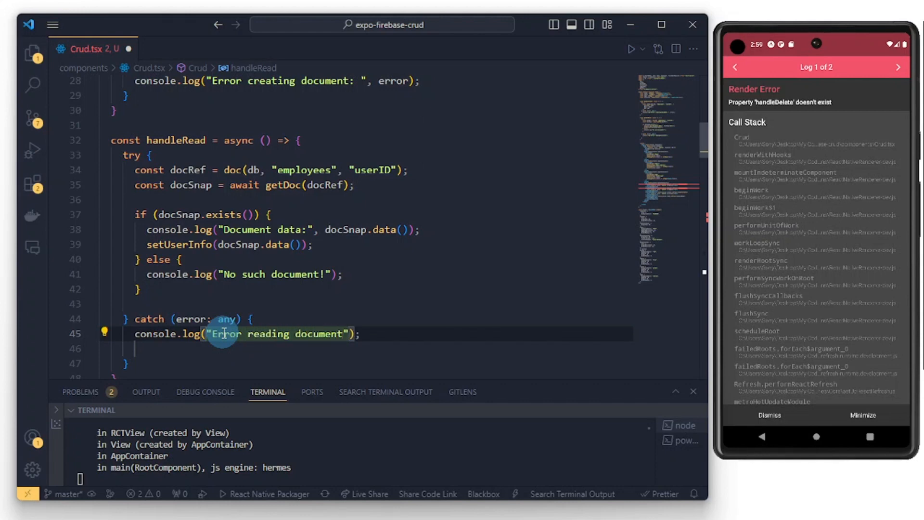
{"action": "type", "text": ":"}
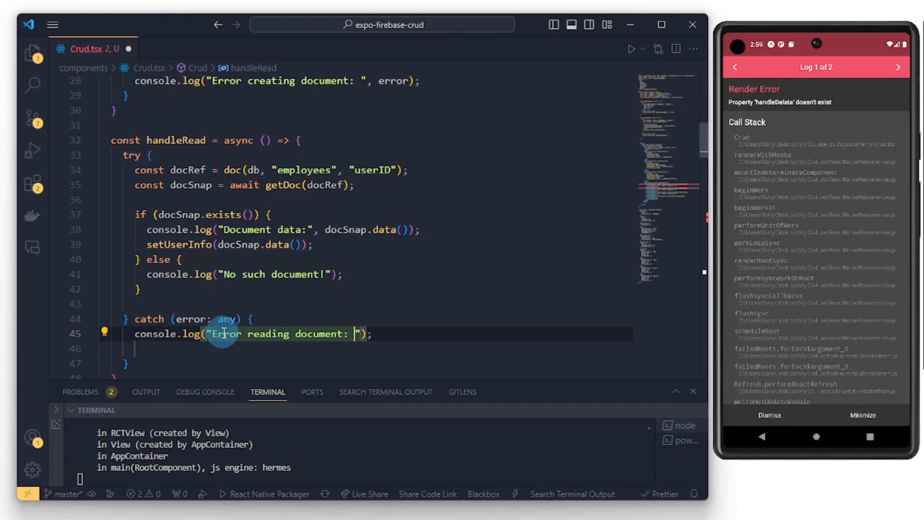
{"action": "type", "text": ", error"}
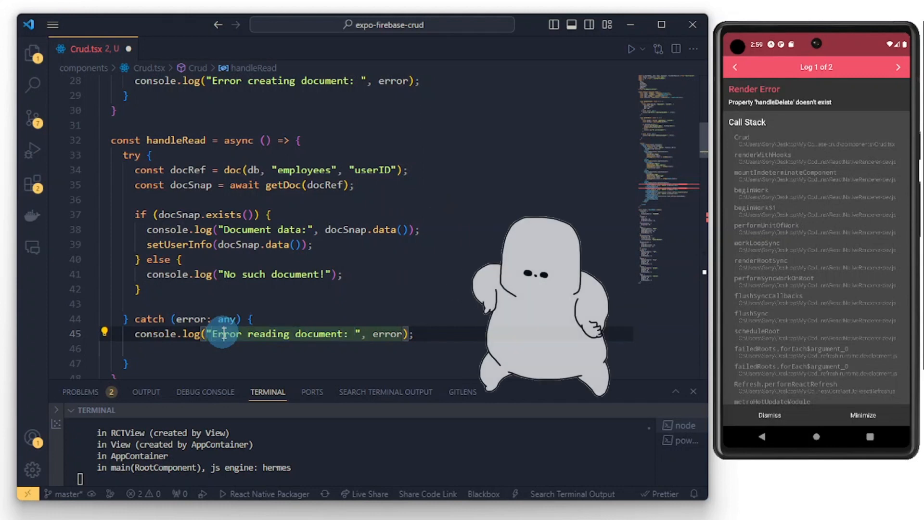
{"action": "scroll", "scroll_direction": "down", "scroll_amount": 3}
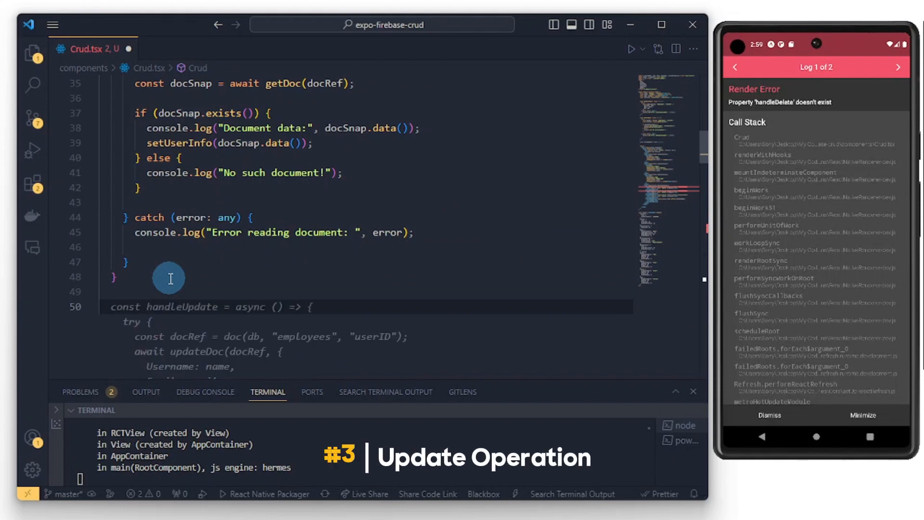
Review handleUpdate's updateDoc on employees/userID and return to the Firebase docs.
{"action": "scroll", "scroll_direction": "down", "scroll_amount": 3}
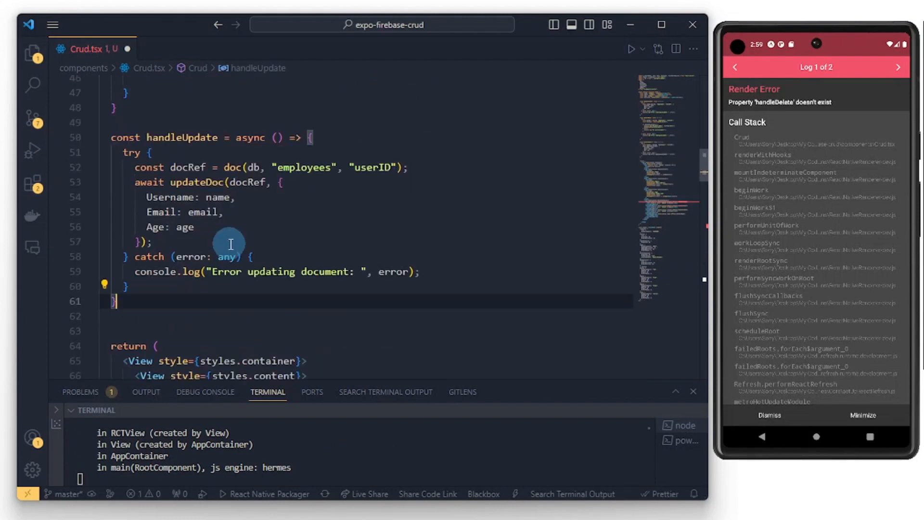
{"action": "mouse_move", "coordinate": [145, 211]}
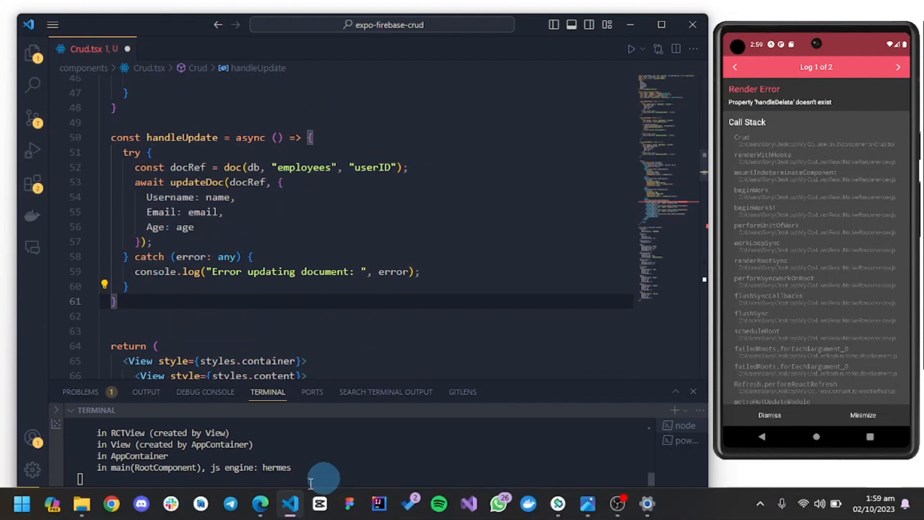
{"action": "left_click", "coordinate": [109, 505]}
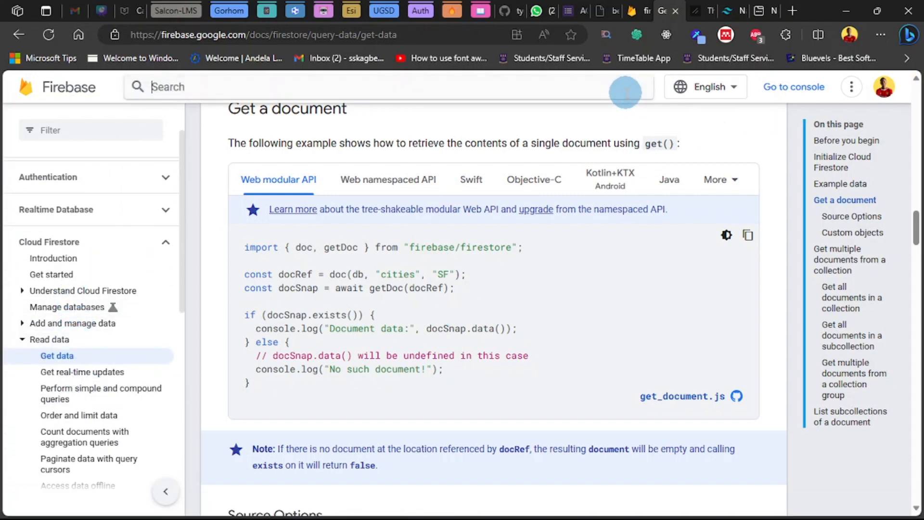
Search the docs for 'update' and open the Add data to Cloud Firestore guide.
{"action": "type", "text": "update"}
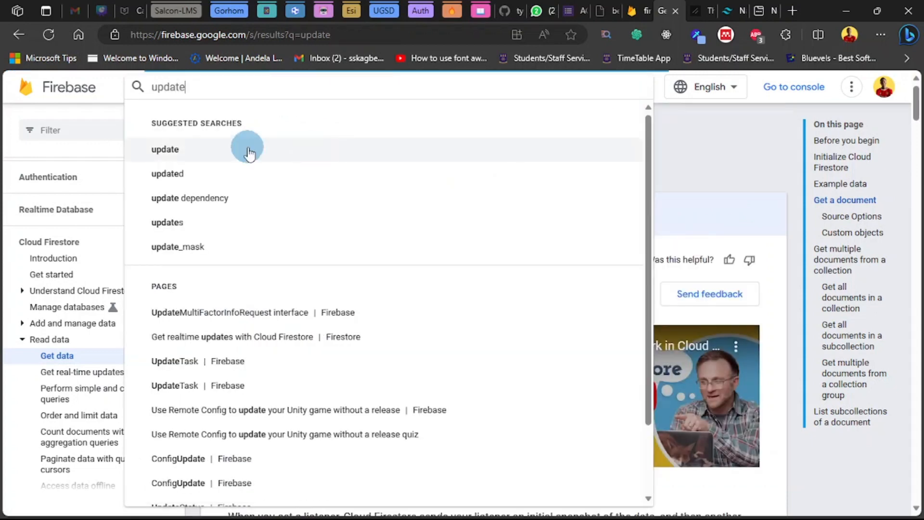
{"action": "left_click", "coordinate": [165, 149]}
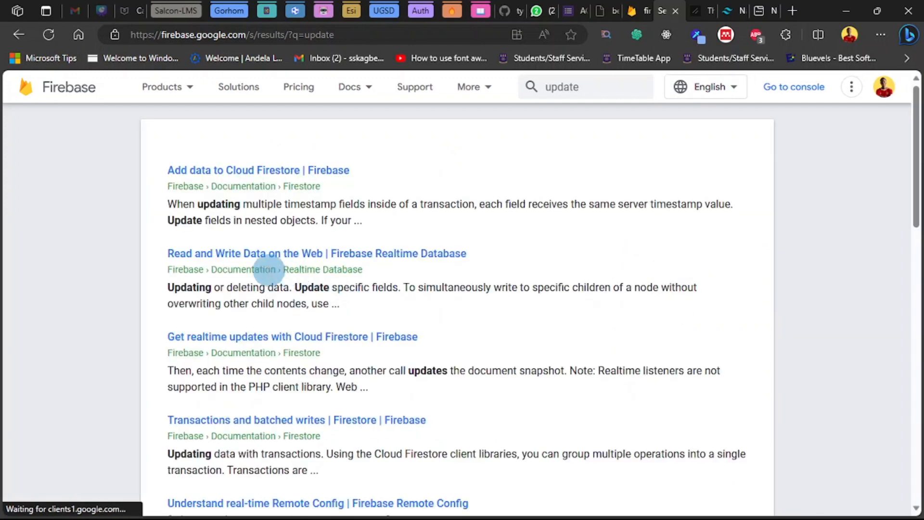
{"action": "mouse_move", "coordinate": [218, 219]}
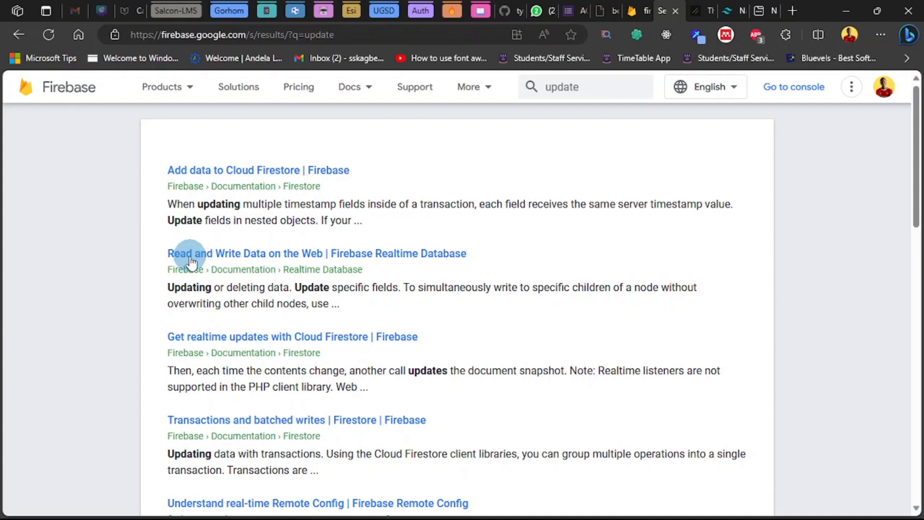
{"action": "mouse_move", "coordinate": [294, 230]}
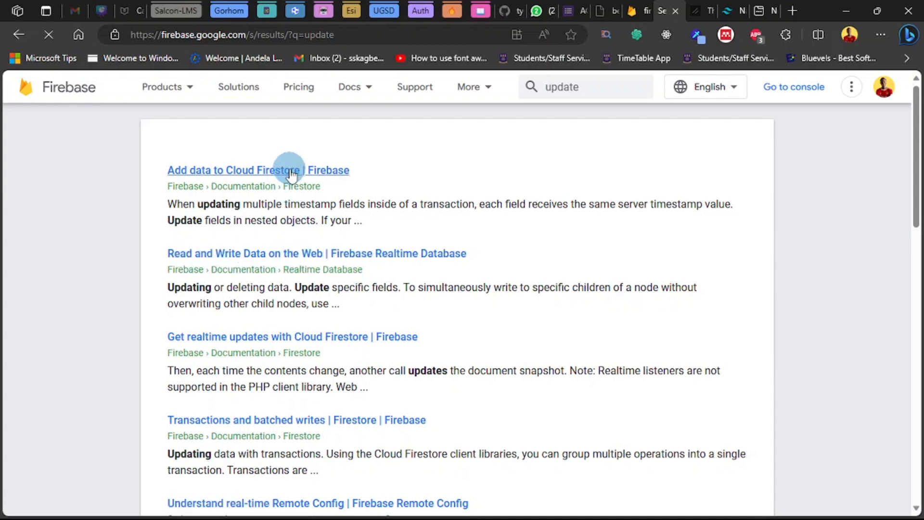
{"action": "left_click", "coordinate": [257, 169]}
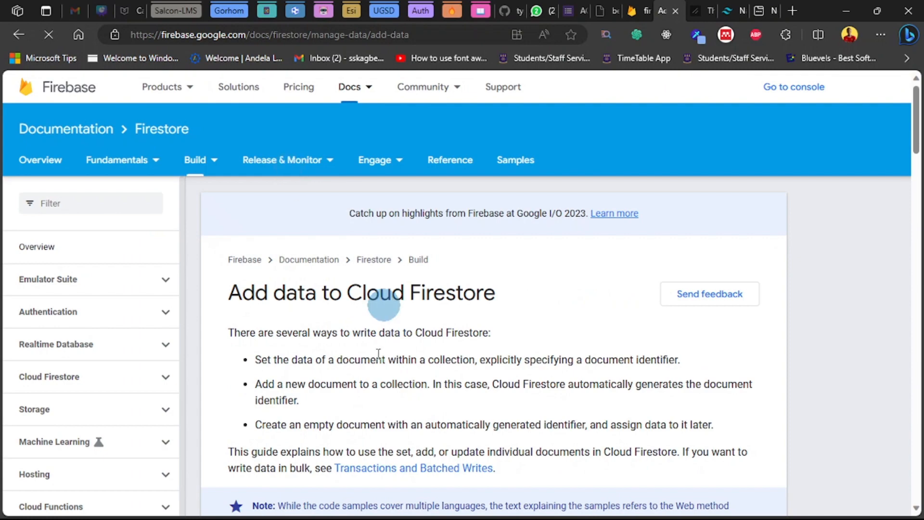
Scroll the Add data page past Add a document to the Update a document, Server Timestamp and nested-object samples.
{"action": "scroll", "scroll_direction": "down", "scroll_amount": 3}
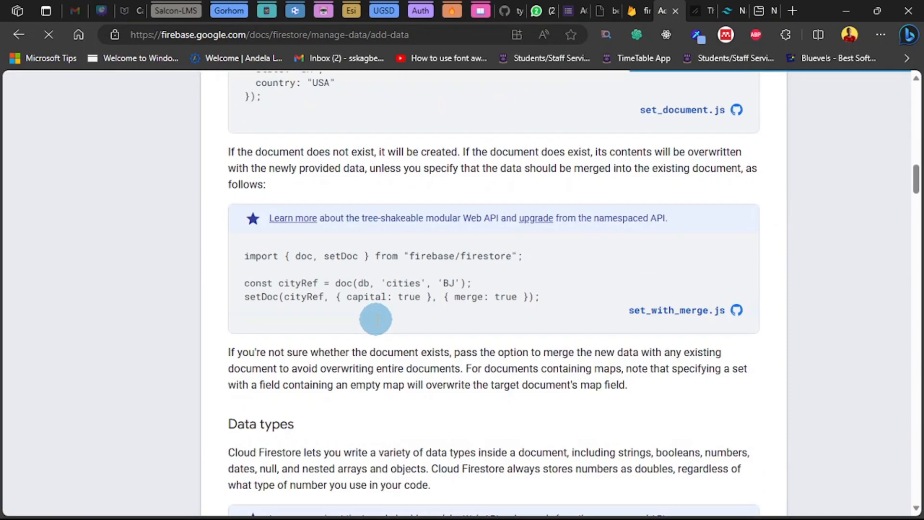
{"action": "scroll", "scroll_direction": "down", "scroll_amount": 3}
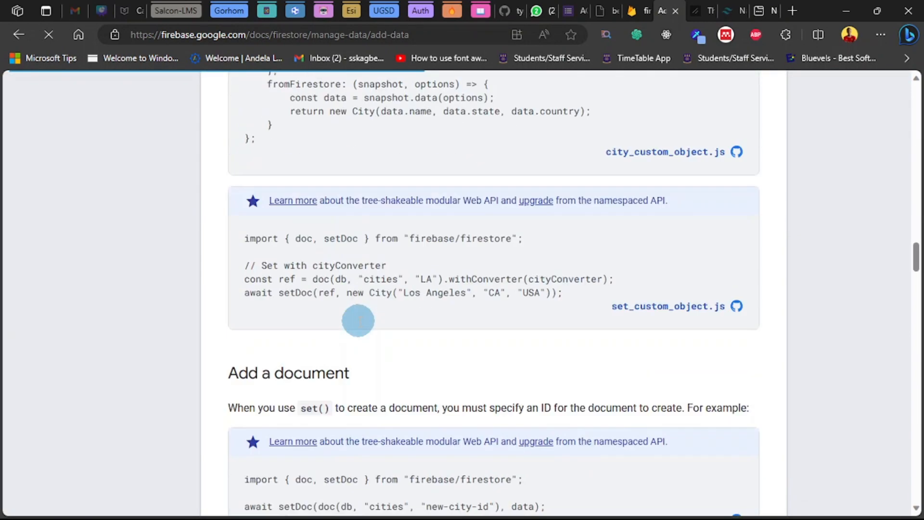
{"action": "scroll", "scroll_direction": "down", "scroll_amount": 3}
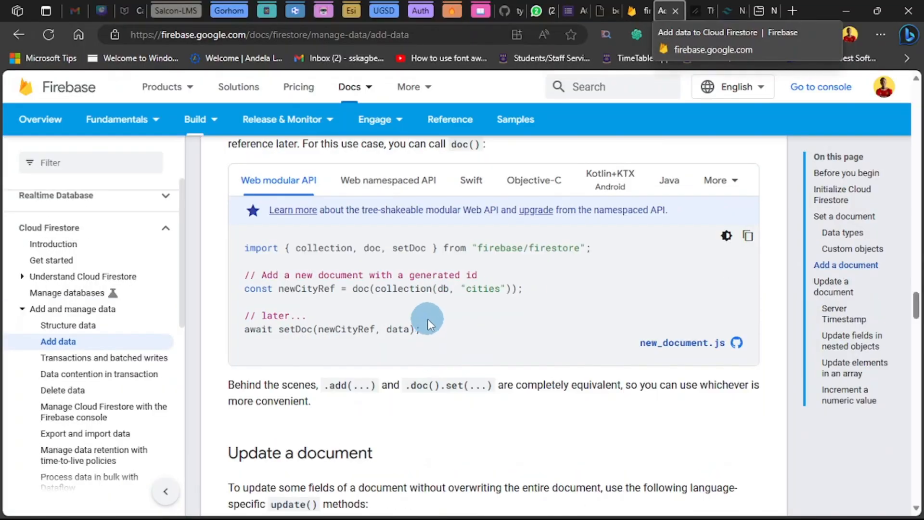
{"action": "scroll", "scroll_direction": "down", "scroll_amount": 3}
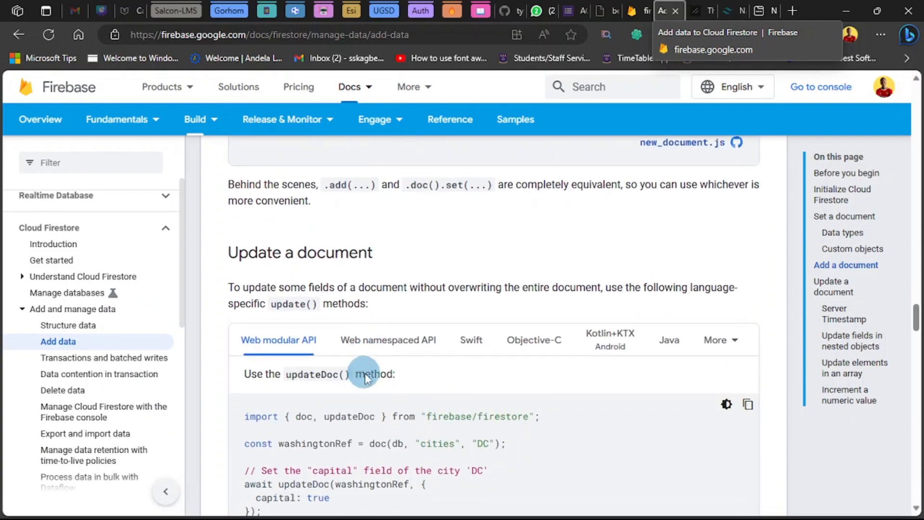
{"action": "scroll", "scroll_direction": "down", "scroll_amount": 3}
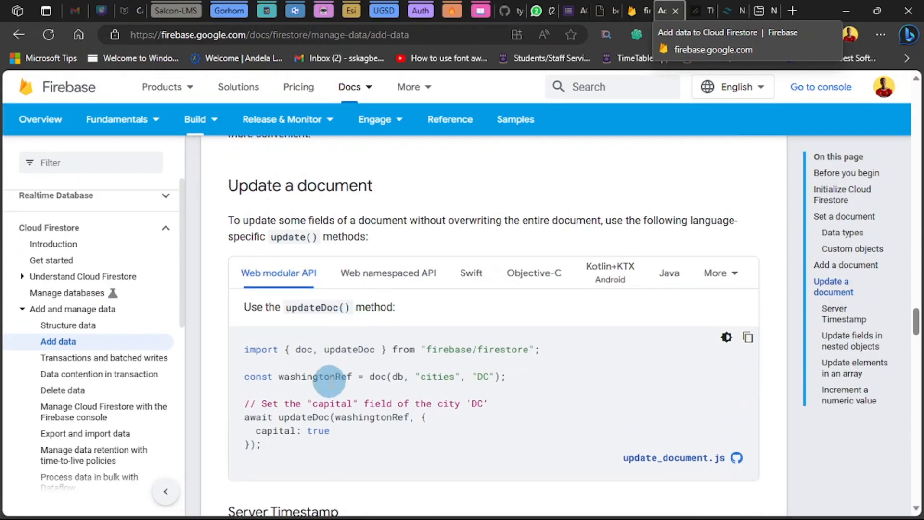
{"action": "mouse_move", "coordinate": [339, 443]}
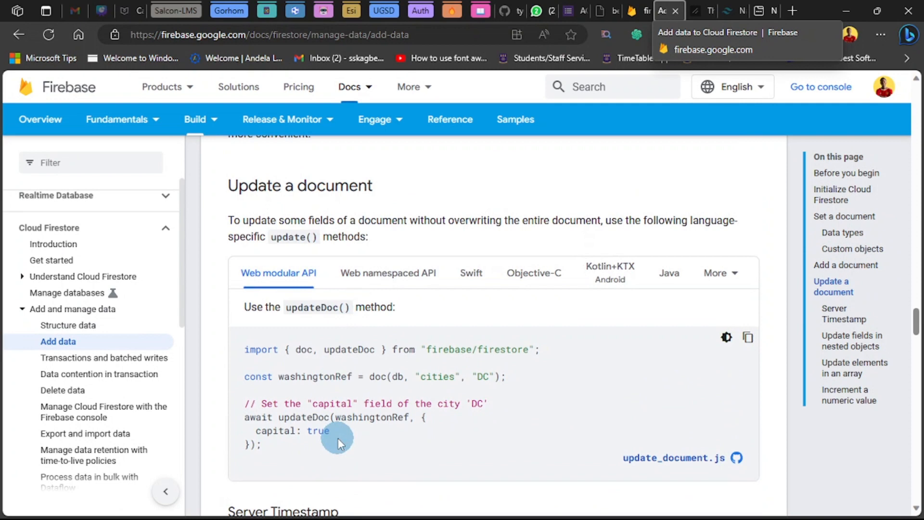
{"action": "mouse_move", "coordinate": [430, 424]}
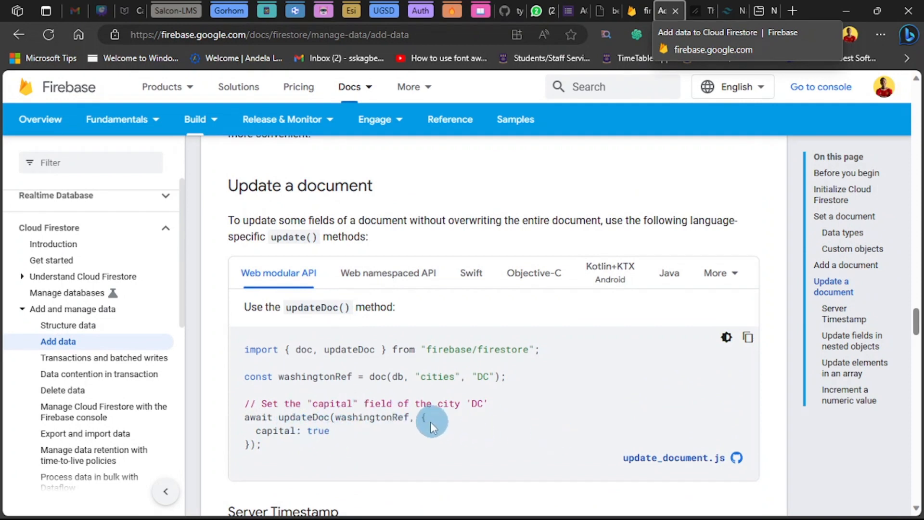
{"action": "scroll", "scroll_direction": "down", "scroll_amount": 3}
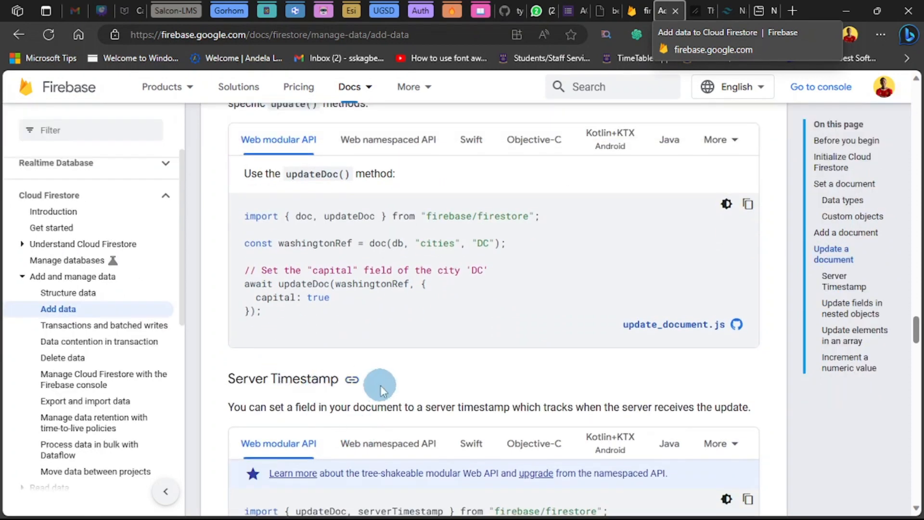
{"action": "scroll", "scroll_direction": "down", "scroll_amount": 3}
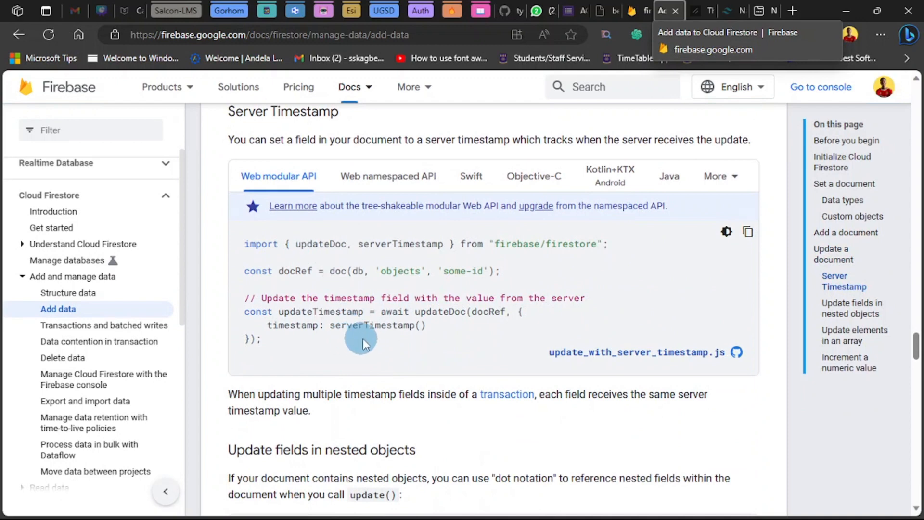
{"action": "scroll", "scroll_direction": "down", "scroll_amount": 3}
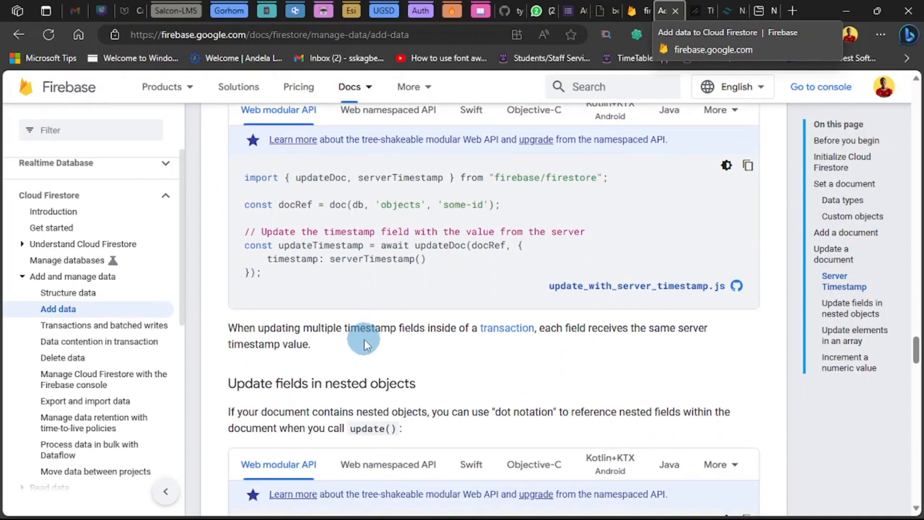
{"action": "scroll", "scroll_direction": "down", "scroll_amount": 3}
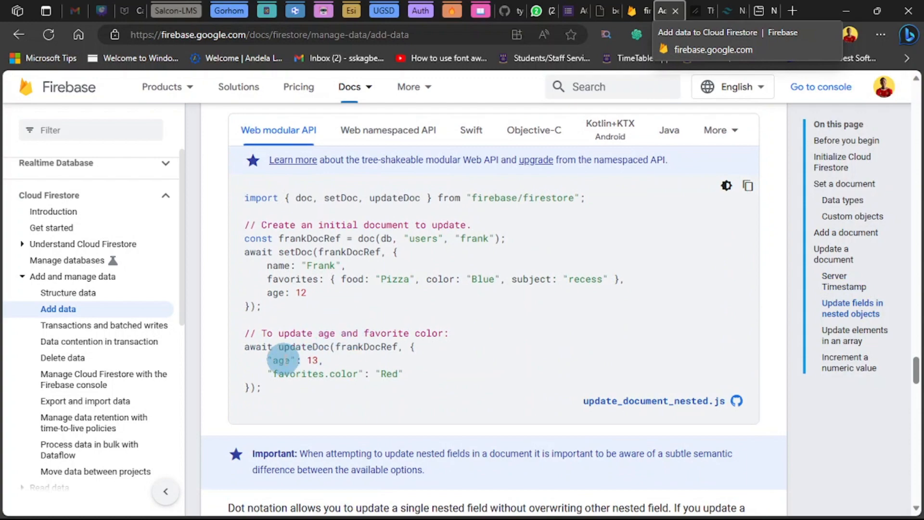
{"action": "scroll", "scroll_direction": "down", "scroll_amount": 3}
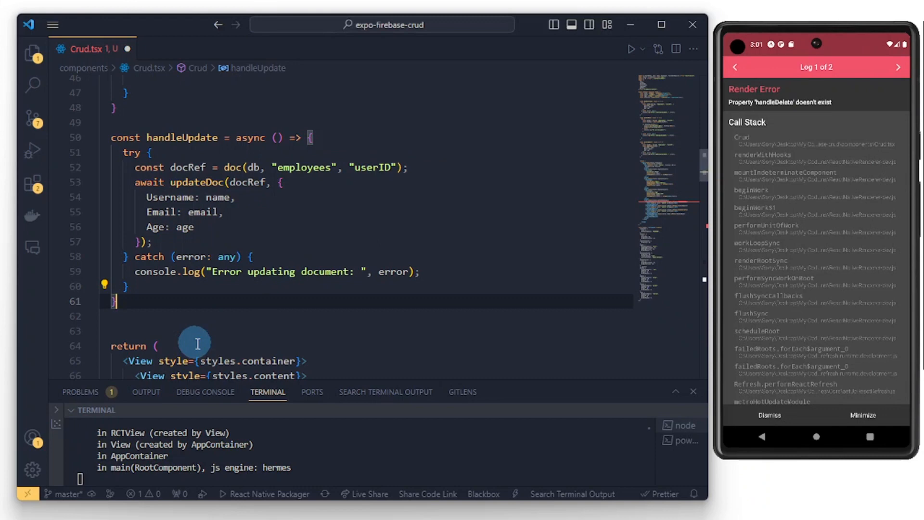
{"action": "mouse_move", "coordinate": [255, 256]}
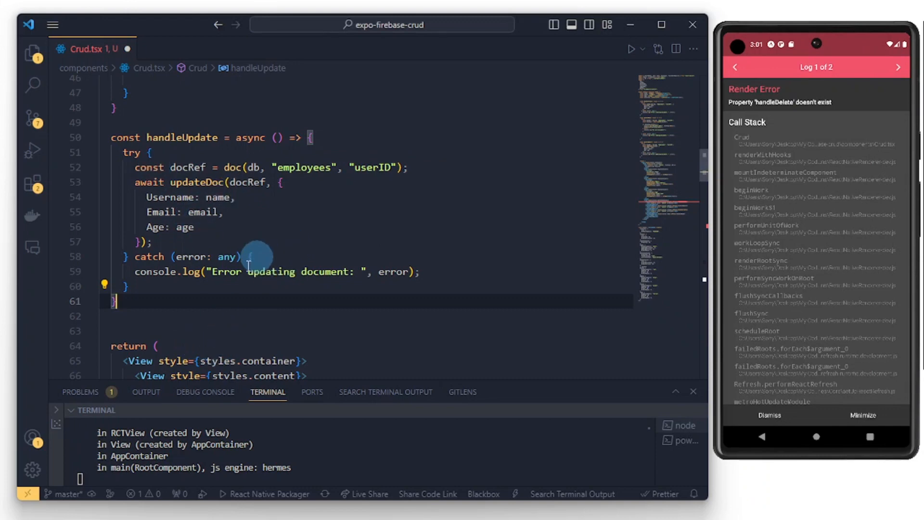
{"action": "mouse_move", "coordinate": [194, 211]}
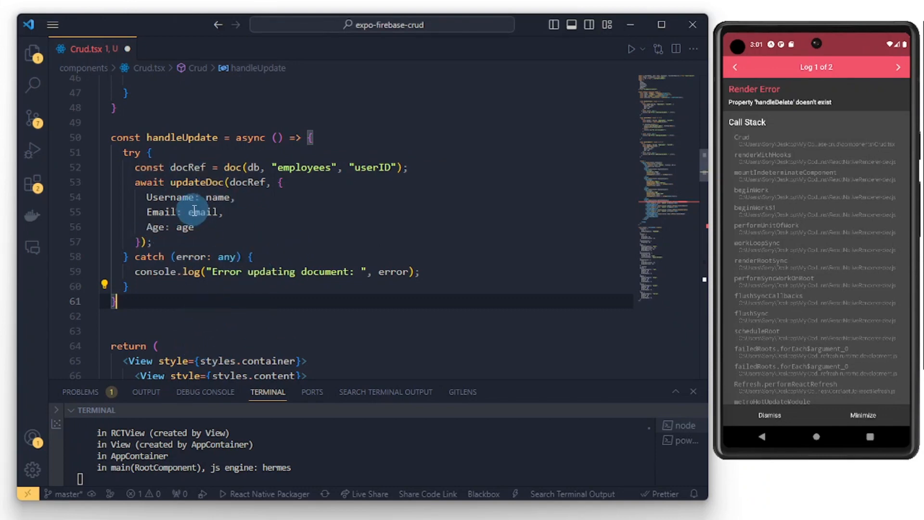
{"action": "mouse_move", "coordinate": [196, 344]}
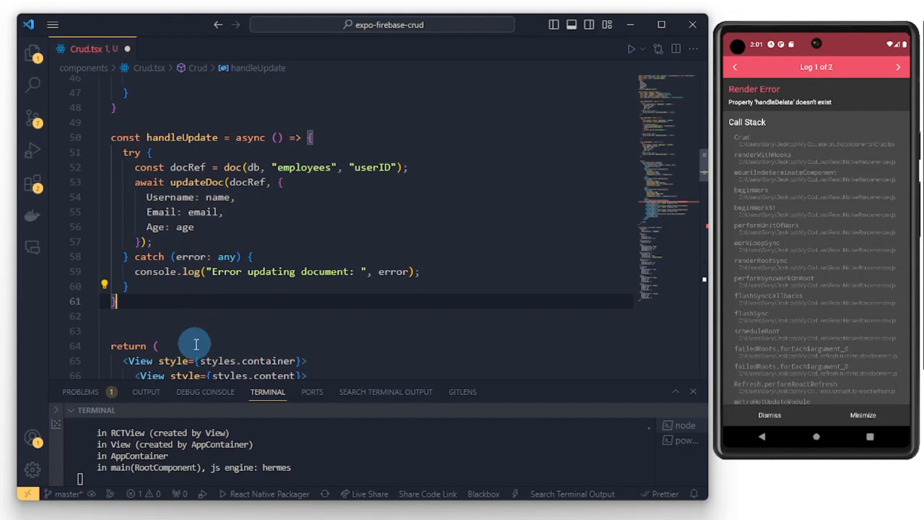
{"action": "mouse_move", "coordinate": [201, 291]}
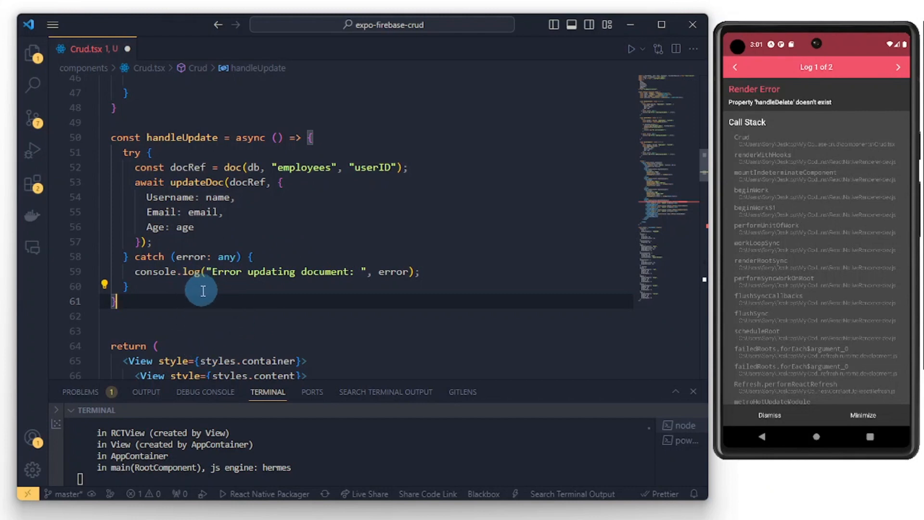
Start 'const handleDelete = async () => {' on a new line below handleUpdate.
{"action": "scroll", "scroll_direction": "down", "scroll_amount": 3}
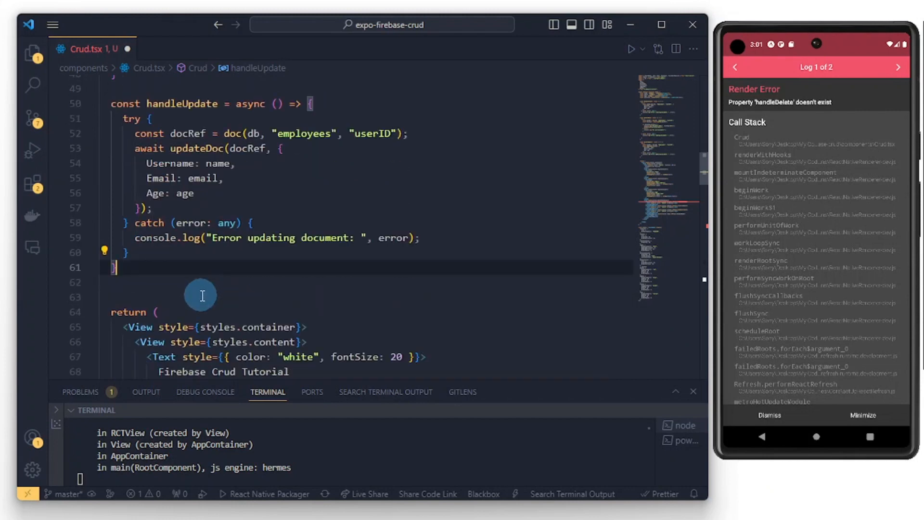
{"action": "key", "text": "Enter"}
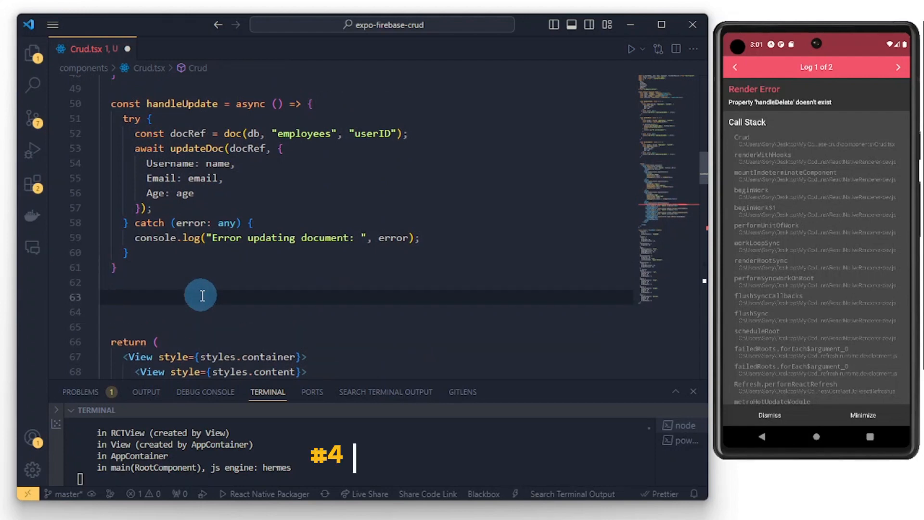
{"action": "type", "text": "const handleDelete = async () => {"}
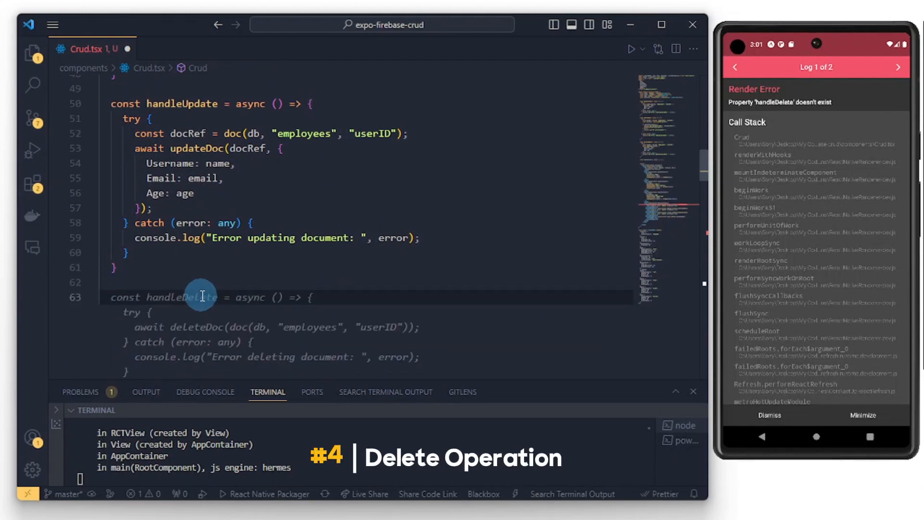